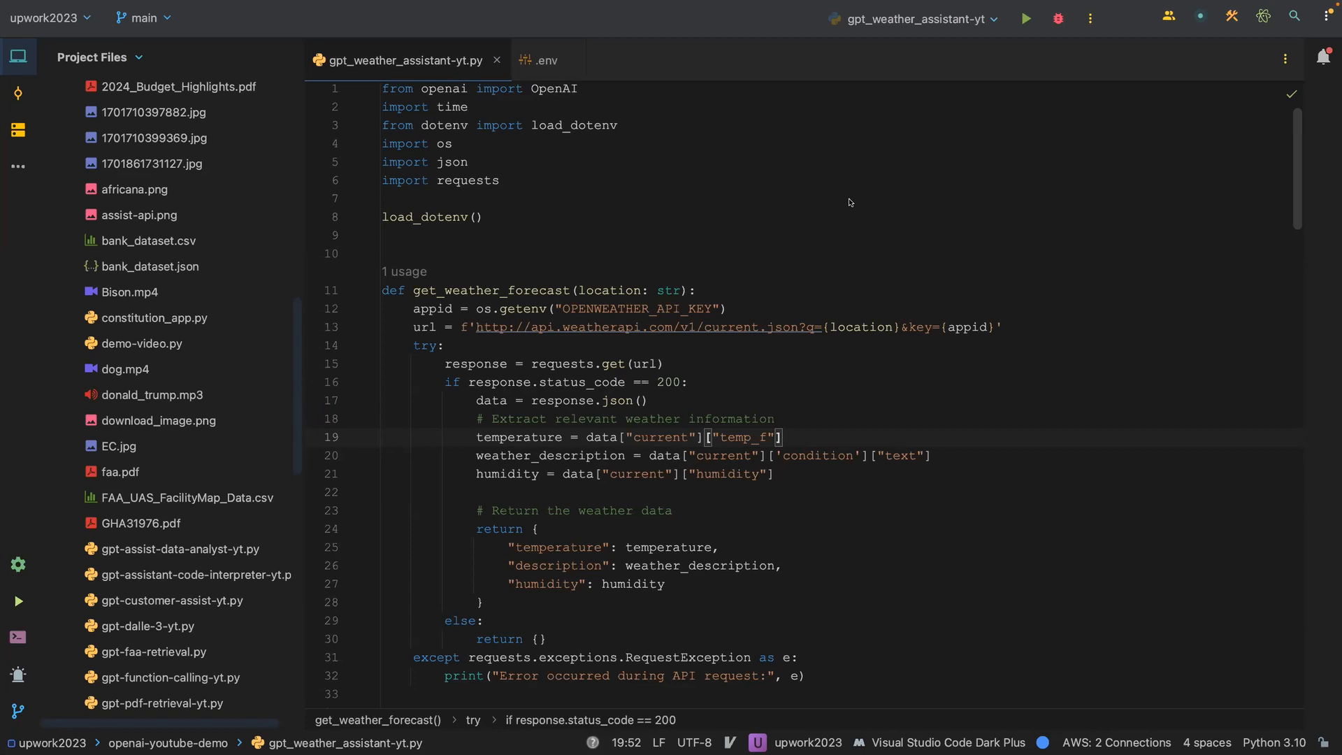
{"action": "mouse_move", "coordinate": [801, 398]}
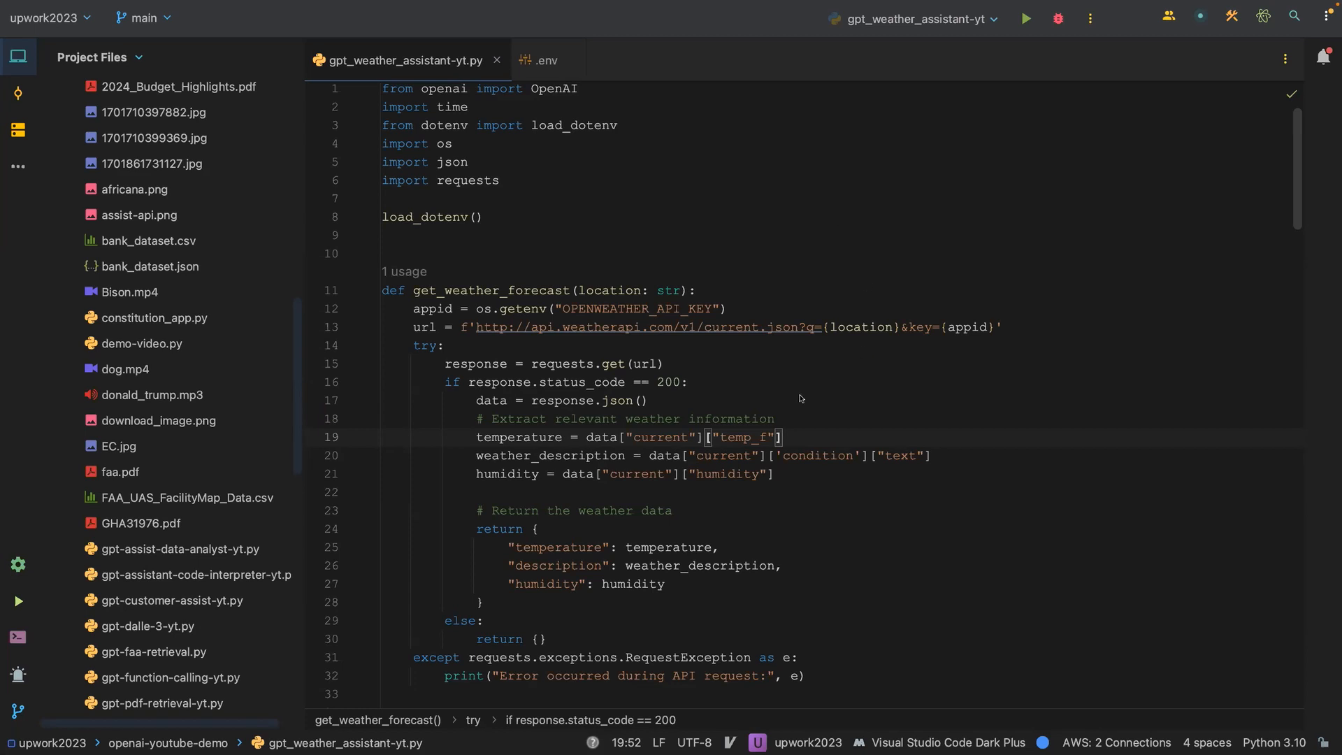
{"action": "mouse_move", "coordinate": [717, 414]}
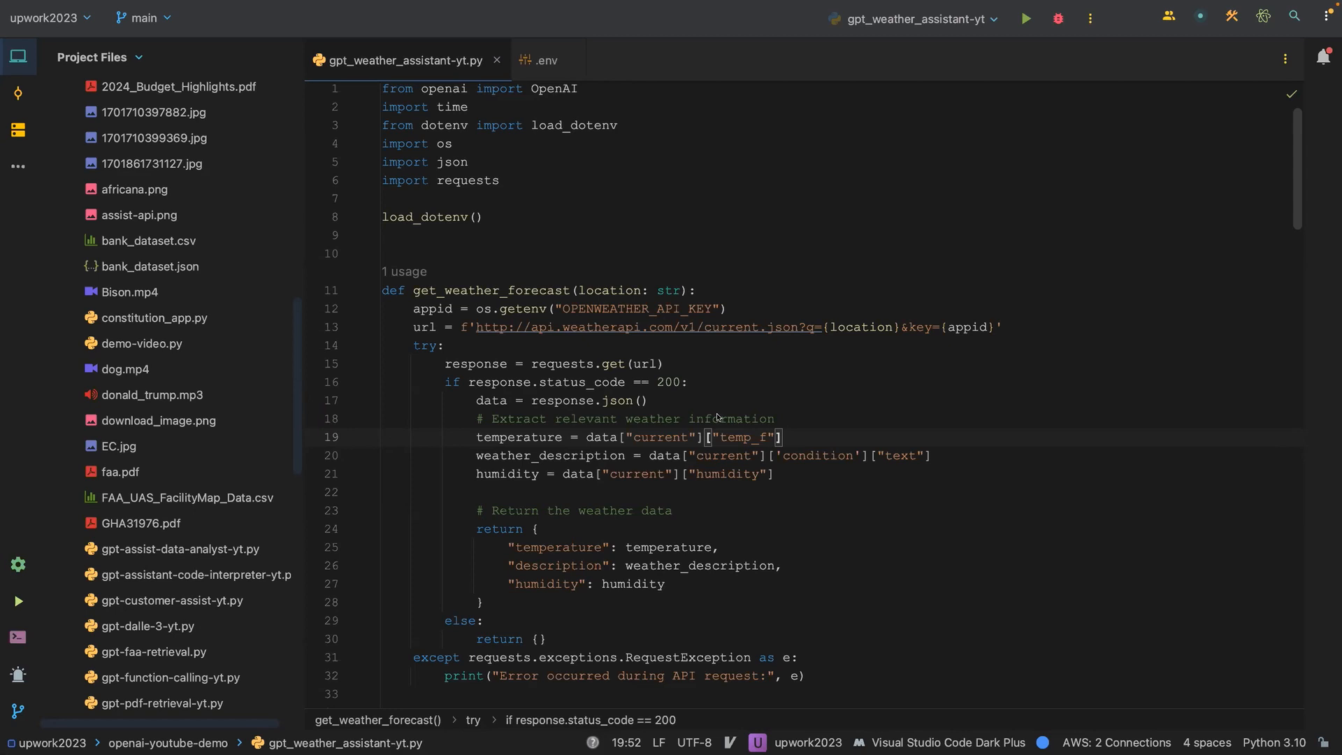
{"action": "mouse_move", "coordinate": [738, 376]}
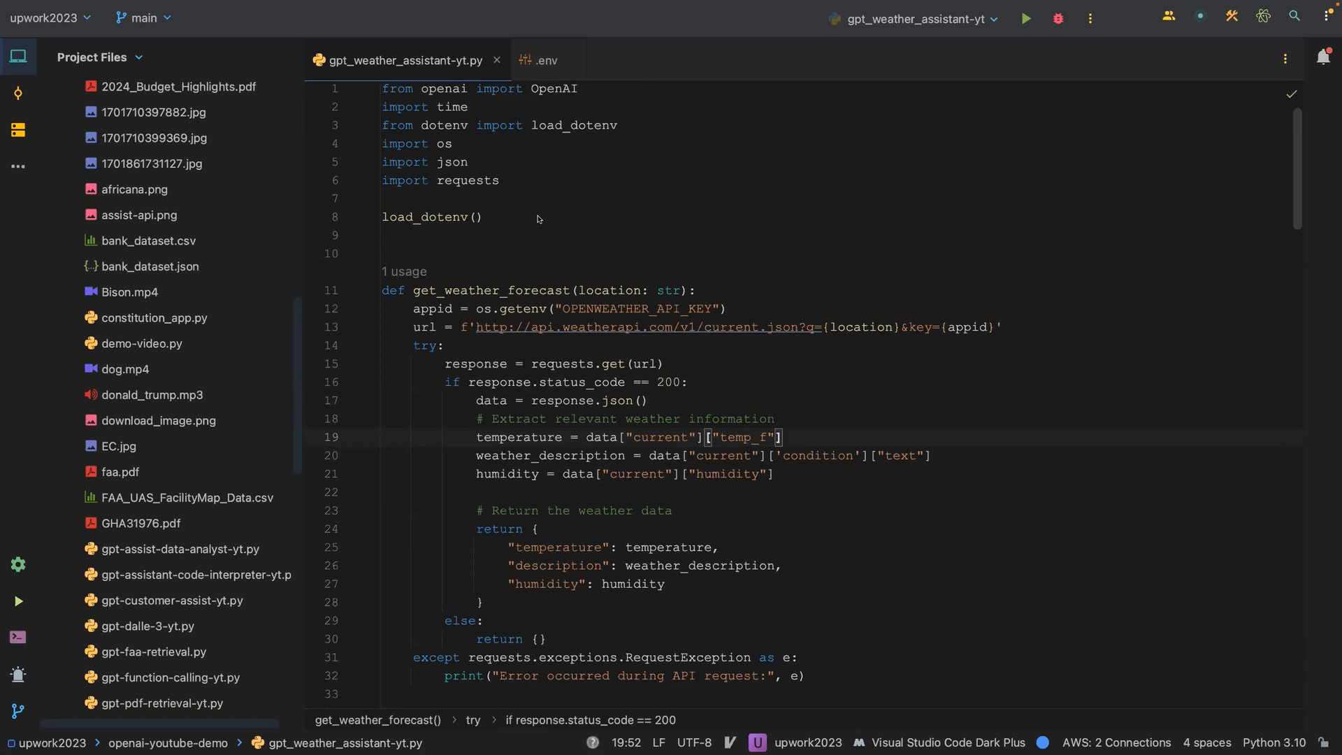
{"action": "mouse_move", "coordinate": [524, 220]}
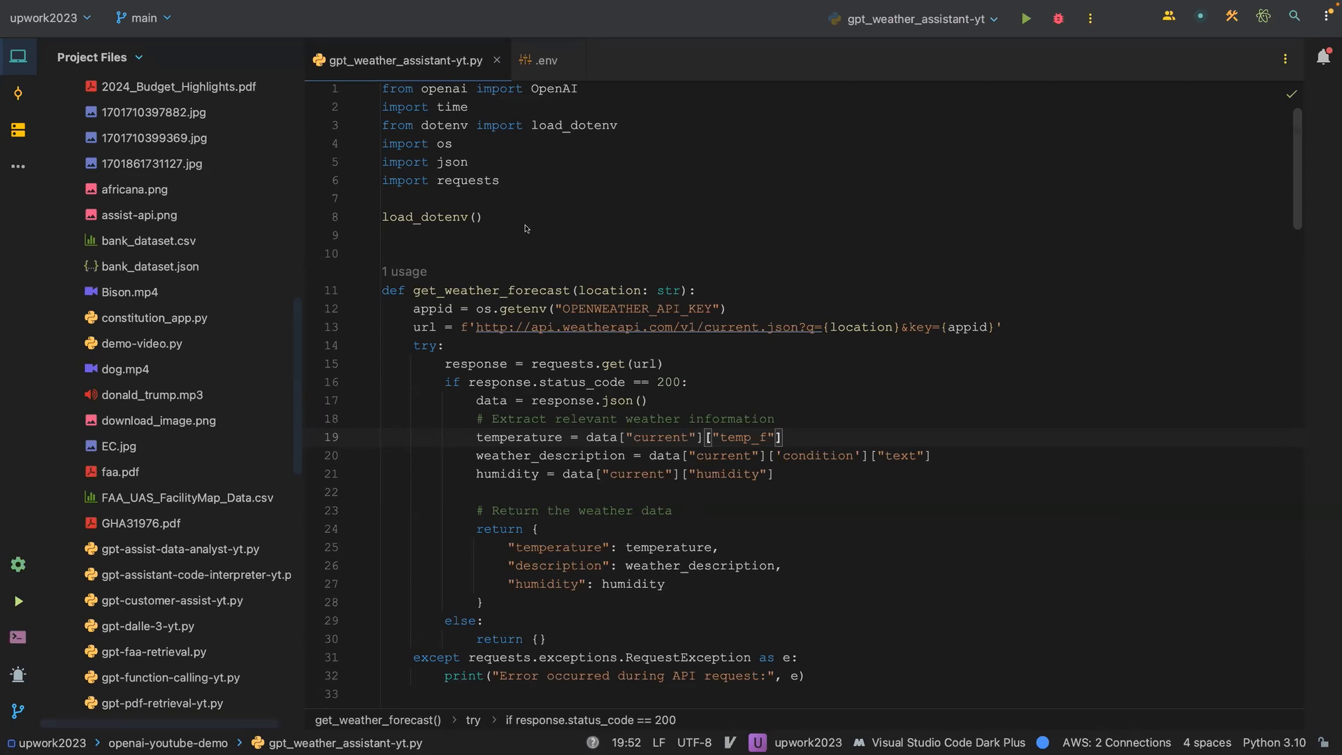
{"action": "mouse_move", "coordinate": [529, 223]}
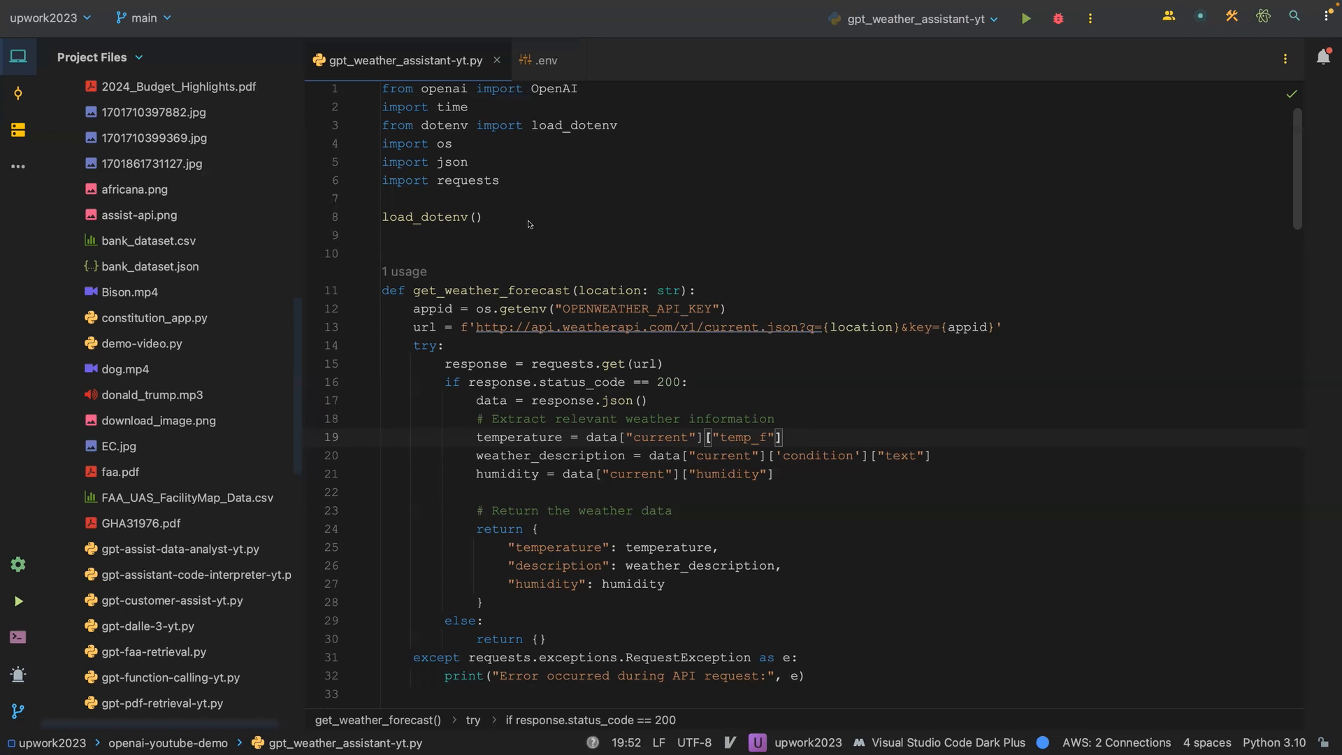
{"action": "mouse_move", "coordinate": [515, 215]}
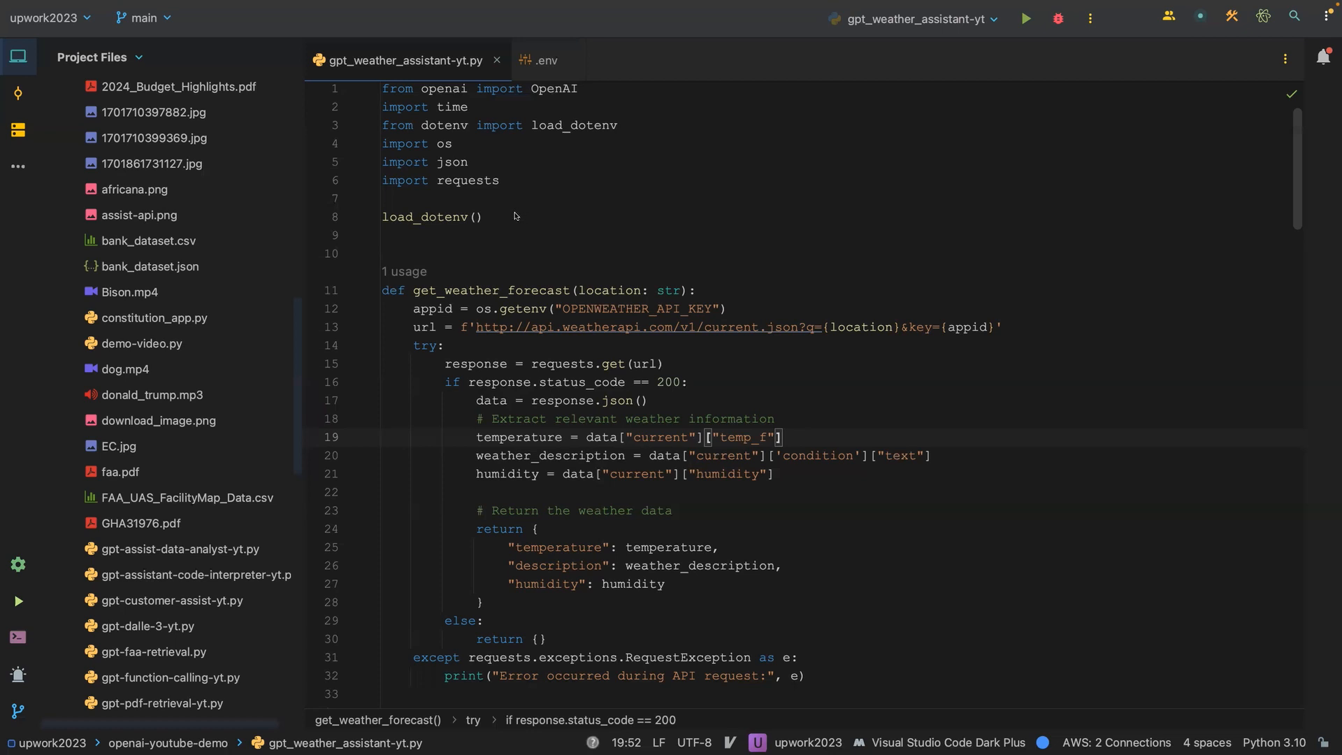
- Select and deselect the weather function's code, then scroll down through the script
{"action": "key", "text": "ctrl+a"}
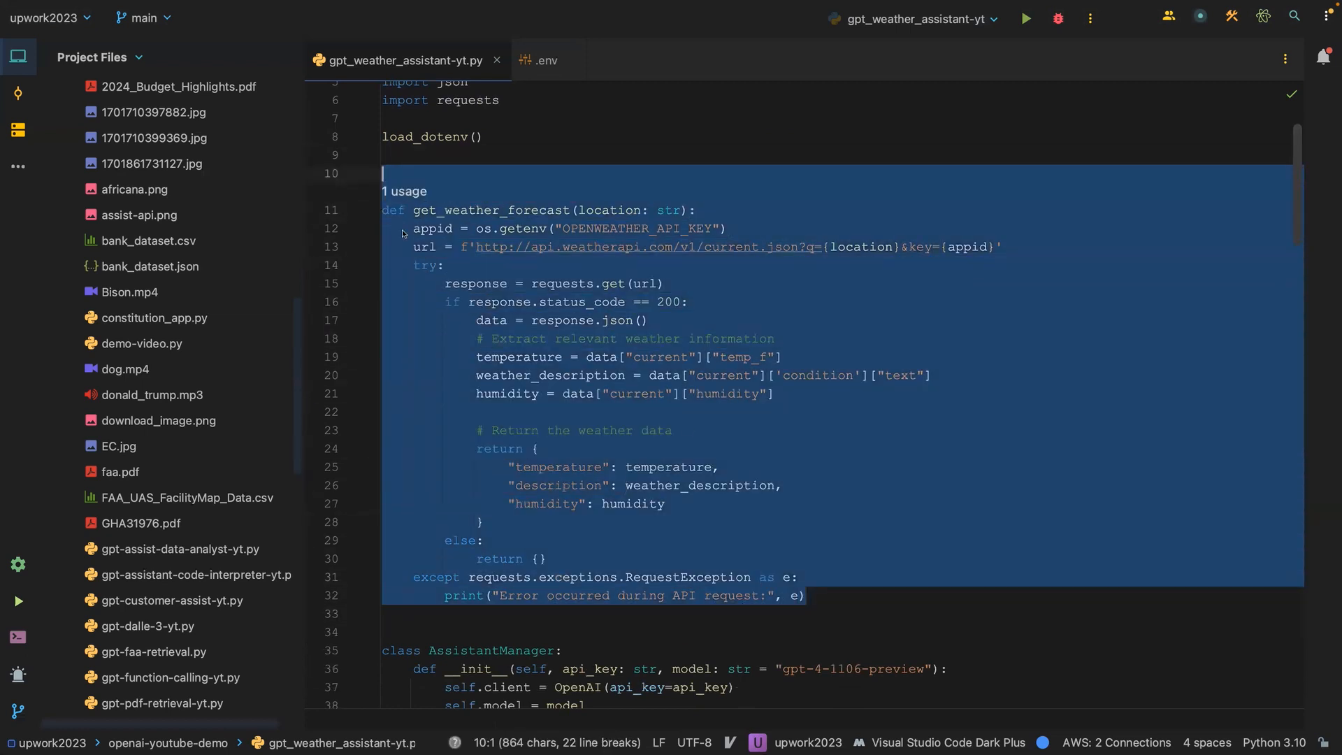
{"action": "left_click", "coordinate": [608, 210]}
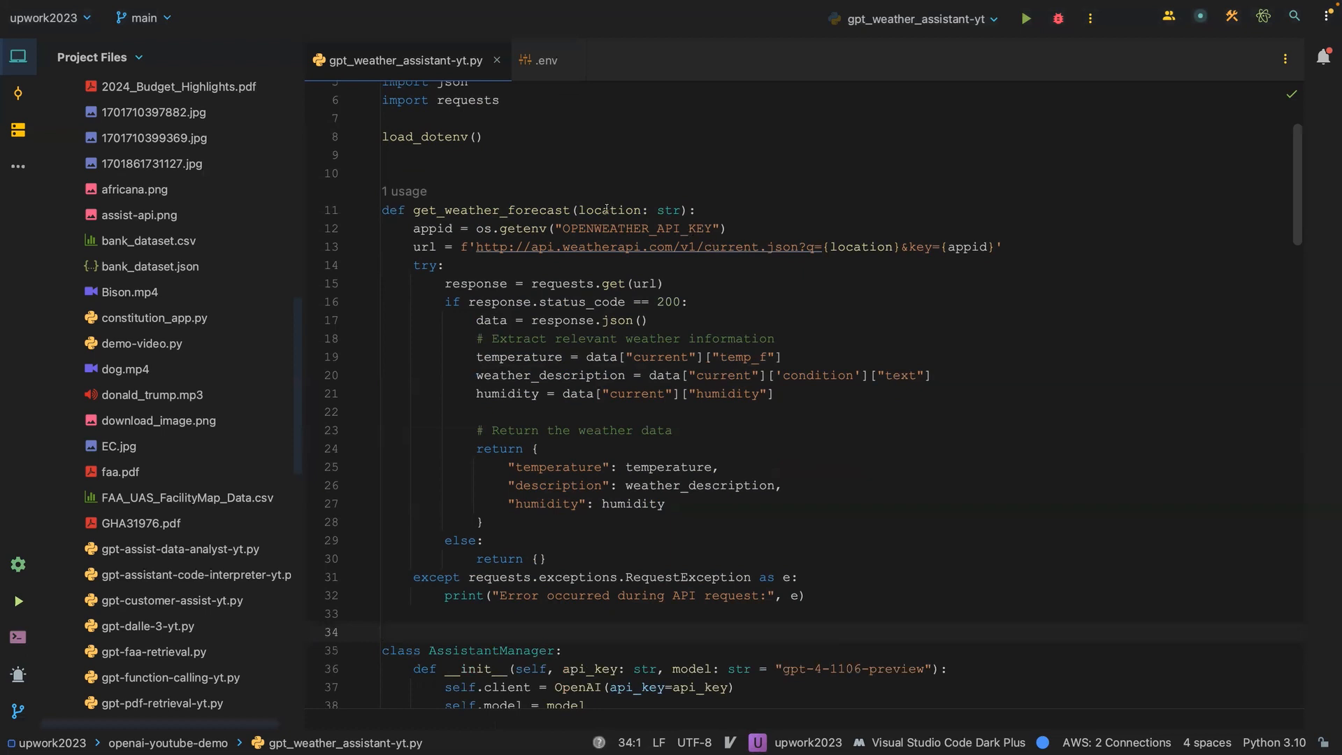
{"action": "mouse_move", "coordinate": [608, 209]}
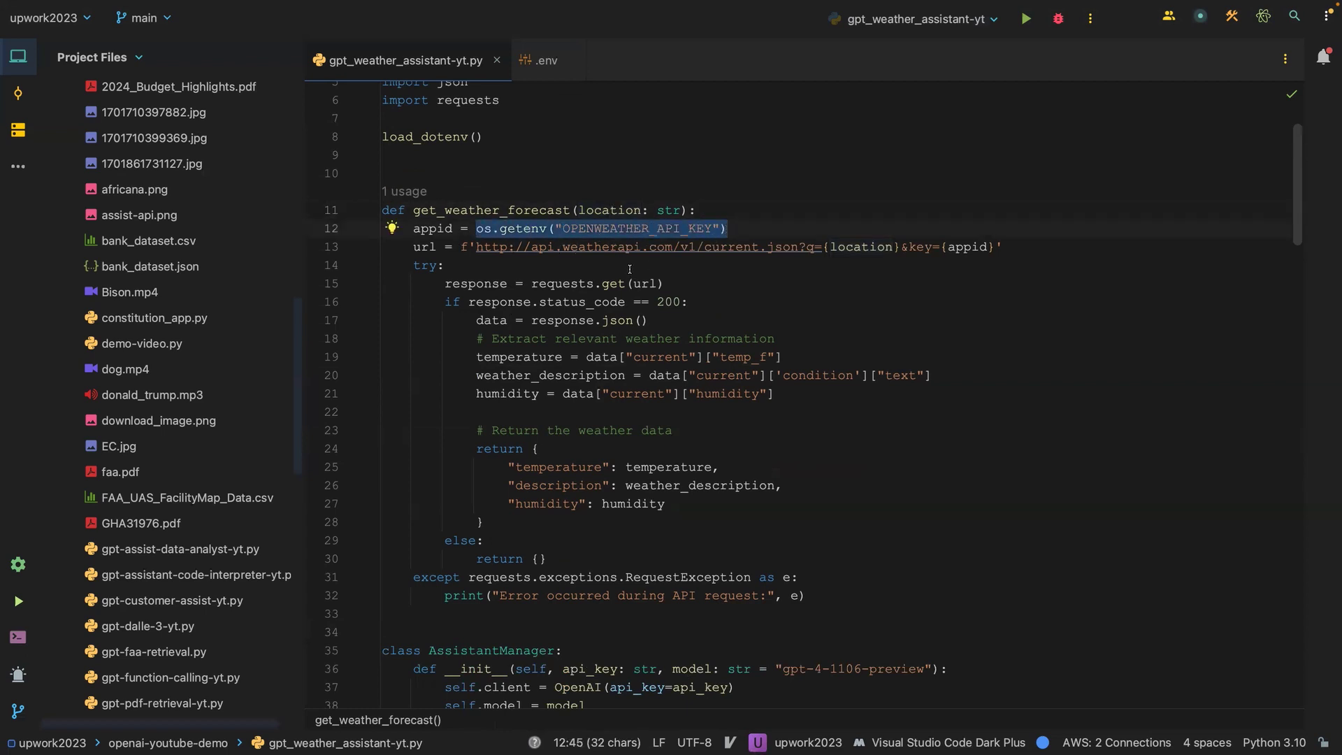
{"action": "mouse_move", "coordinate": [576, 246]}
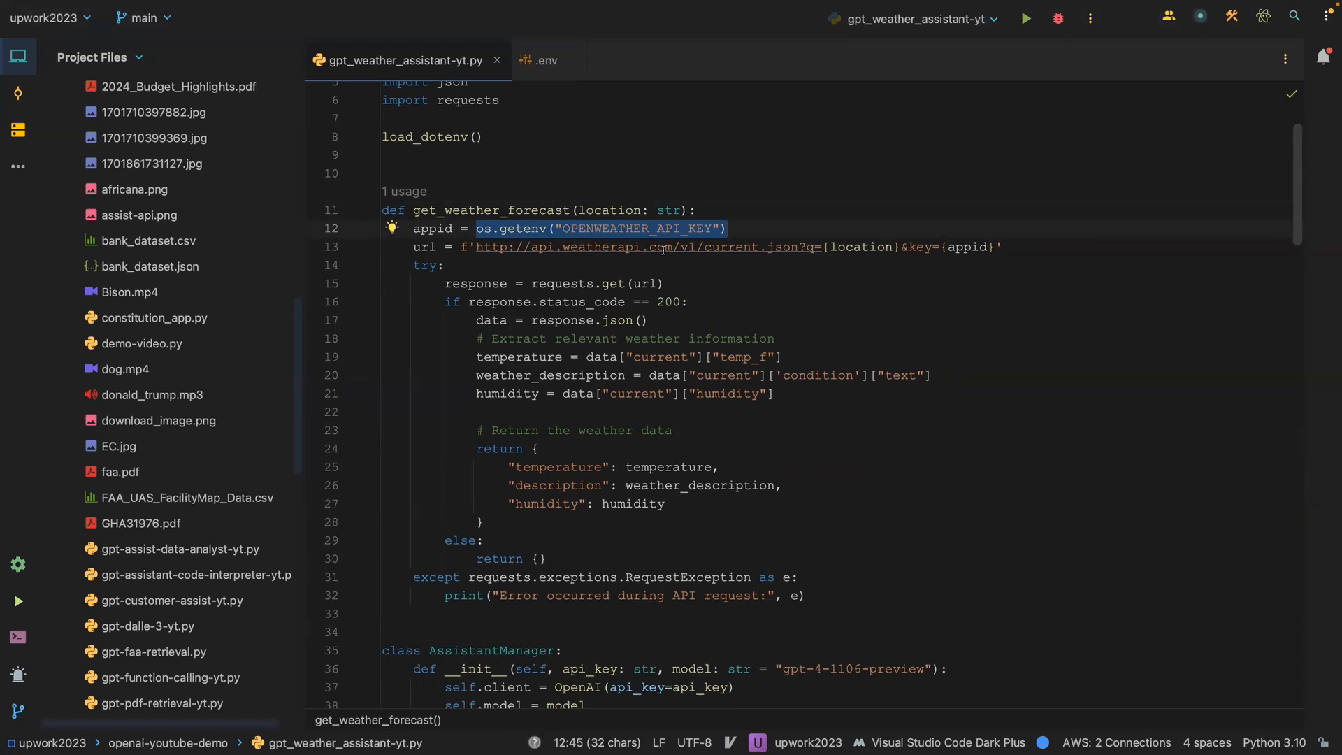
{"action": "mouse_move", "coordinate": [862, 247]}
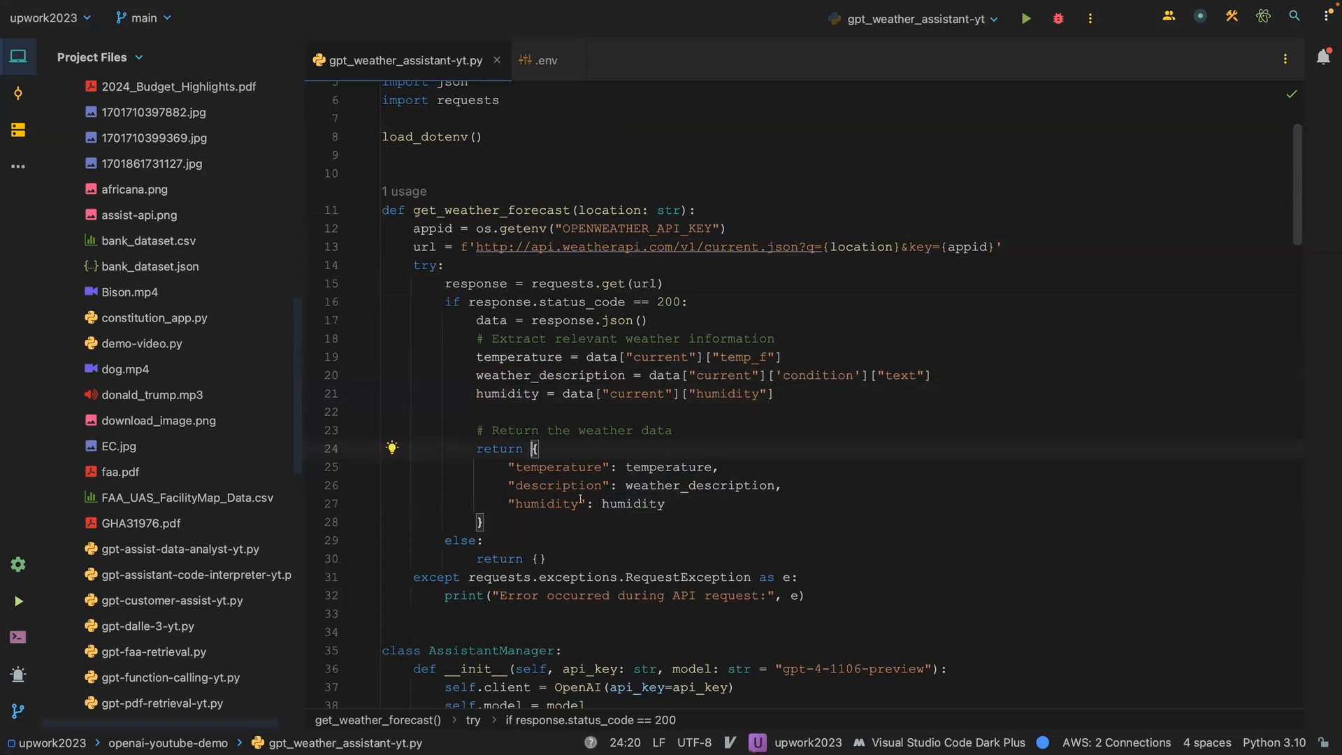
{"action": "scroll", "scroll_direction": "down", "scroll_amount": 3}
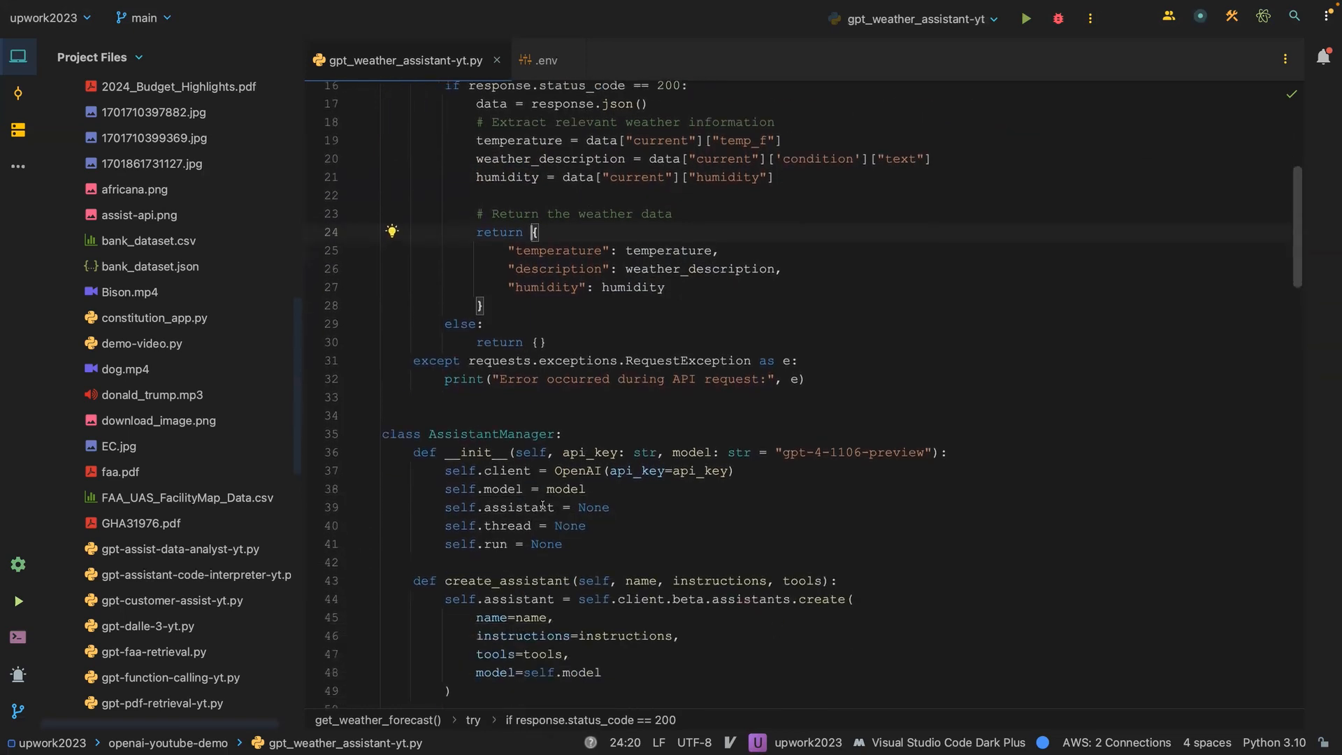
{"action": "scroll", "scroll_direction": "down", "scroll_amount": 3}
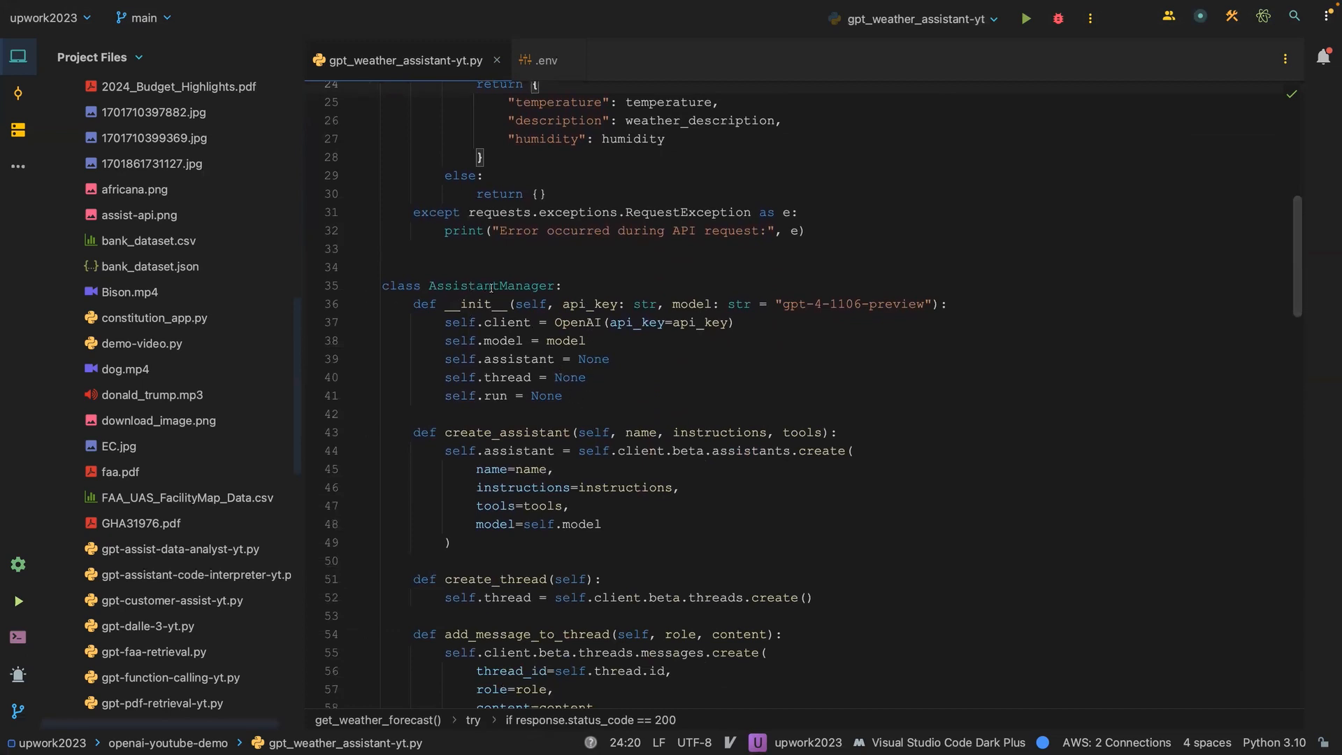
{"action": "scroll", "scroll_direction": "down", "scroll_amount": 3}
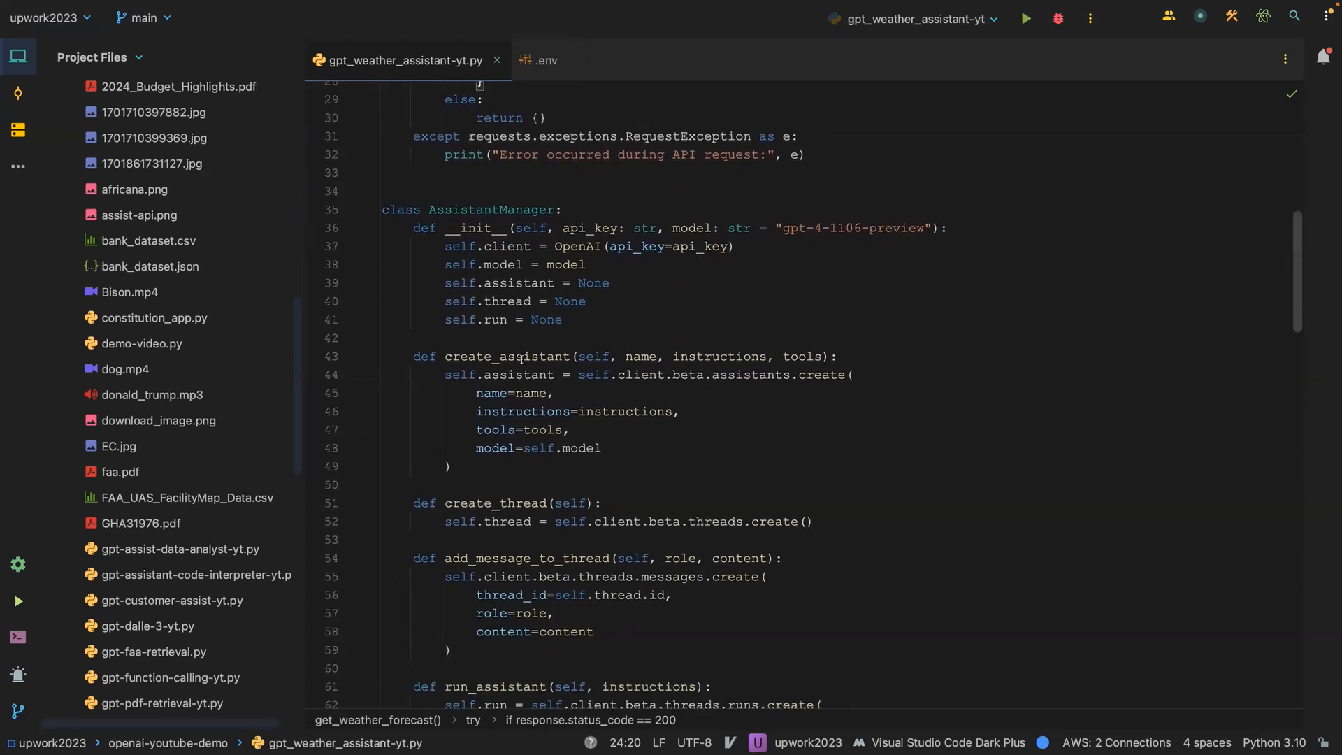
{"action": "scroll", "scroll_direction": "down", "scroll_amount": 3}
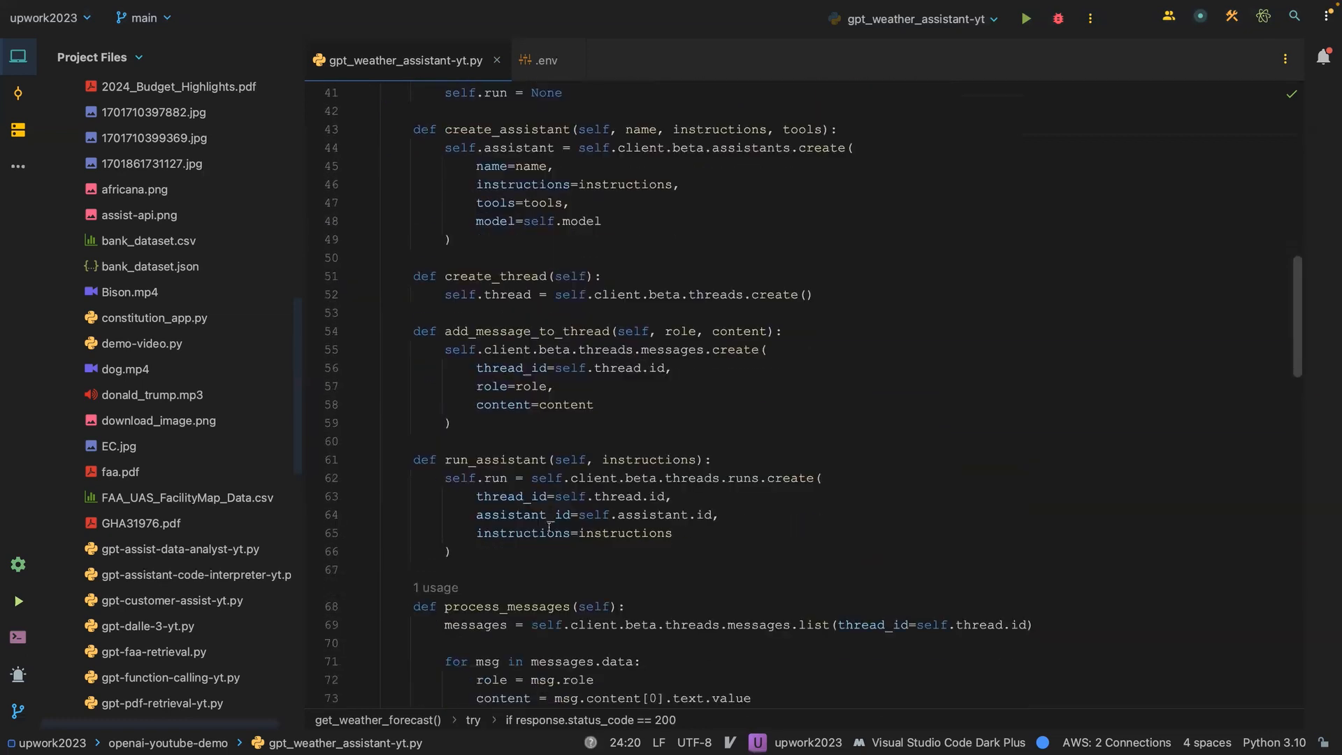
{"action": "scroll", "scroll_direction": "down", "scroll_amount": 3}
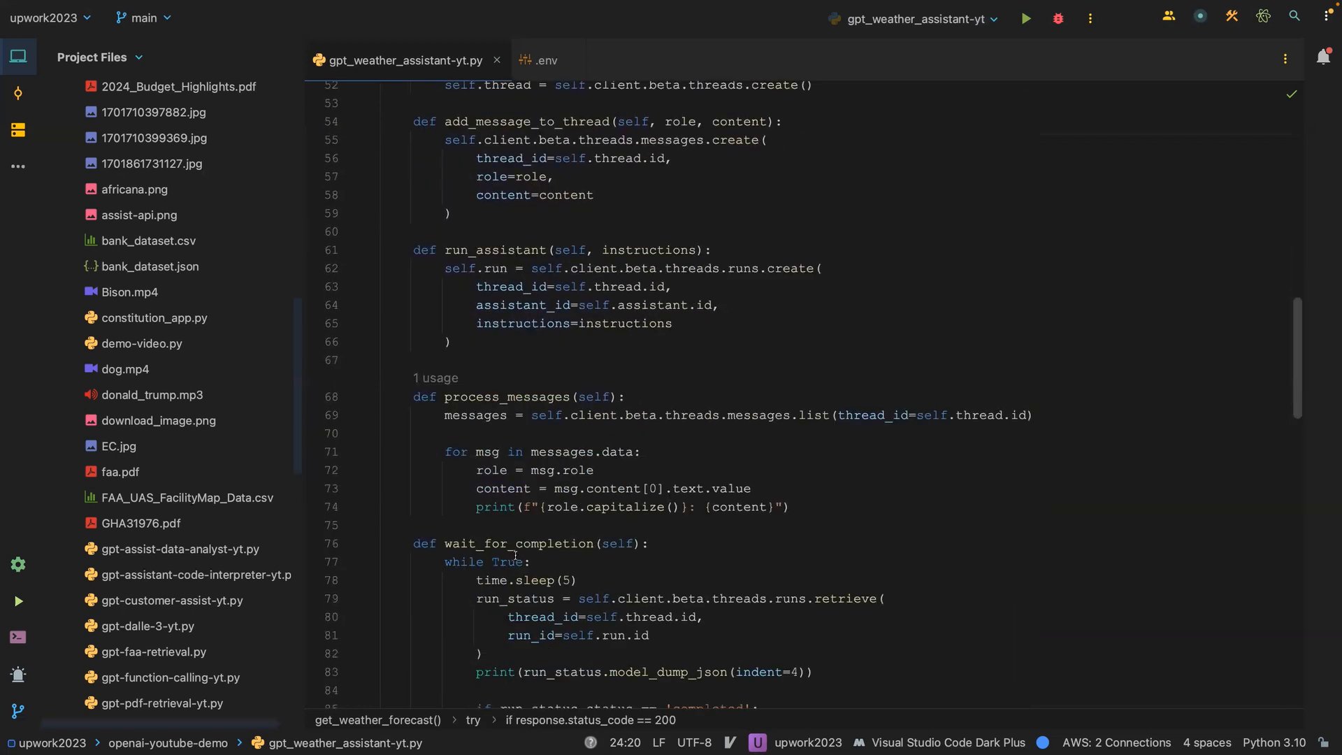
{"action": "scroll", "scroll_direction": "down", "scroll_amount": 3}
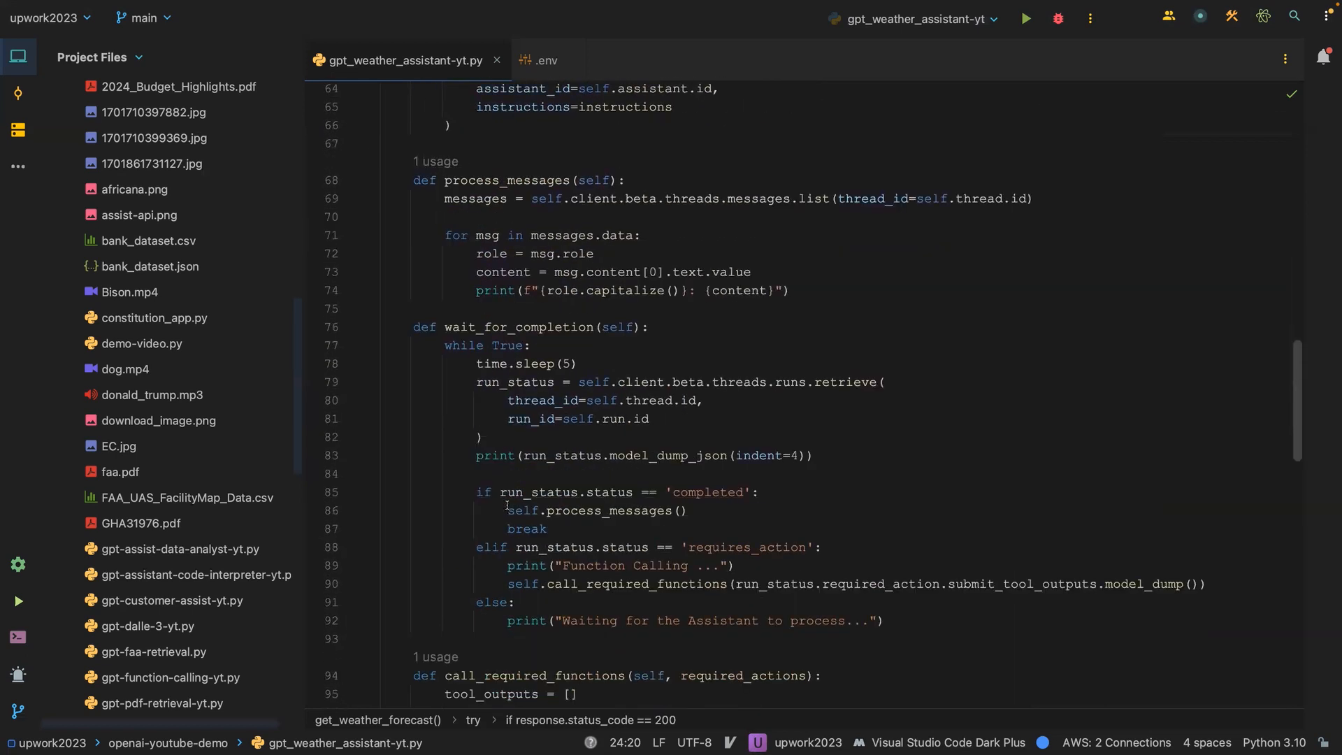
{"action": "scroll", "scroll_direction": "down", "scroll_amount": 3}
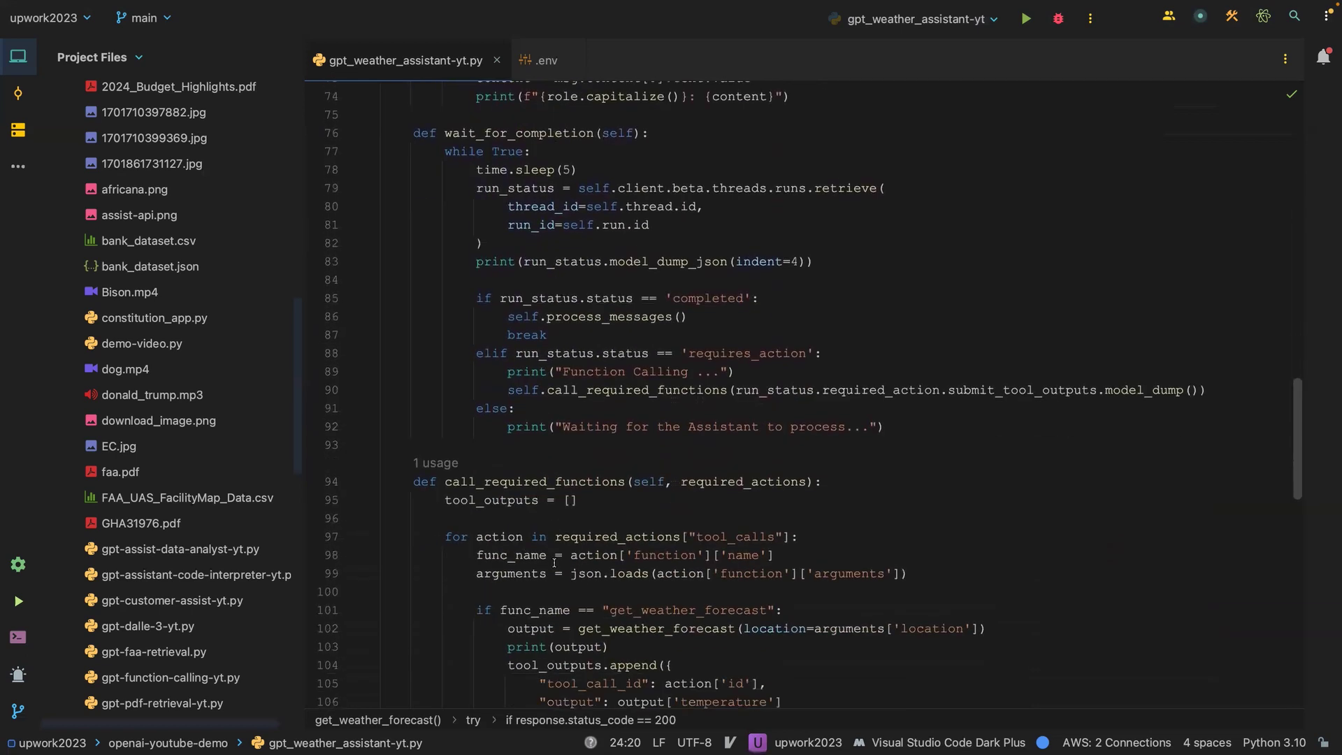
{"action": "scroll", "scroll_direction": "down", "scroll_amount": 3}
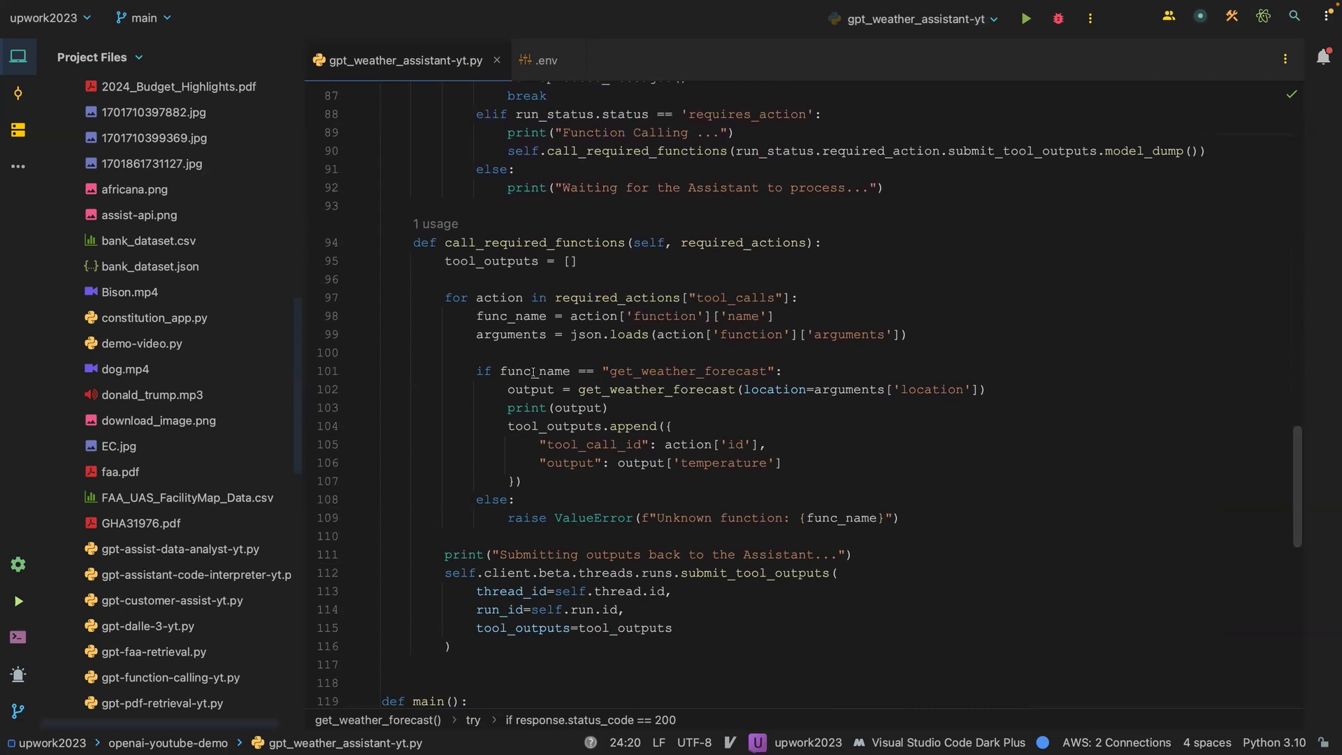
{"action": "double_click", "coordinate": [535, 372]}
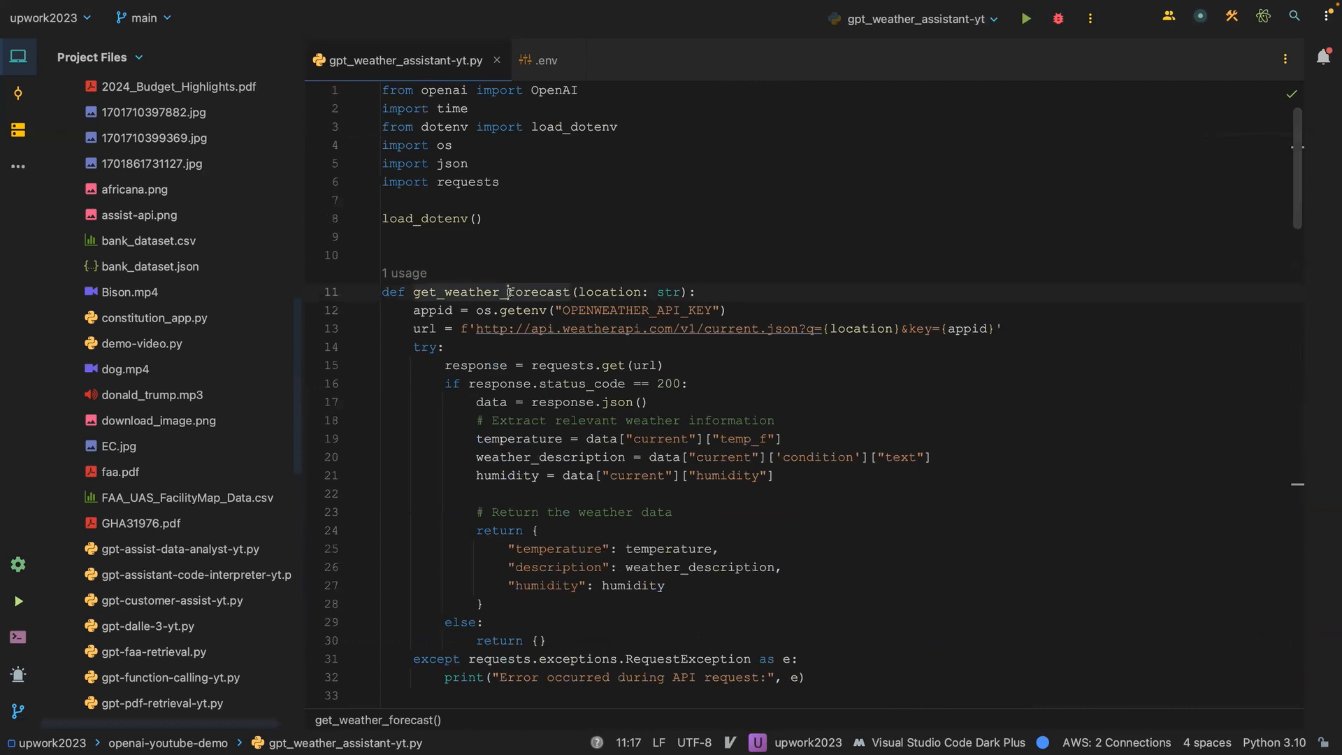
{"action": "scroll", "scroll_direction": "down", "scroll_amount": 3}
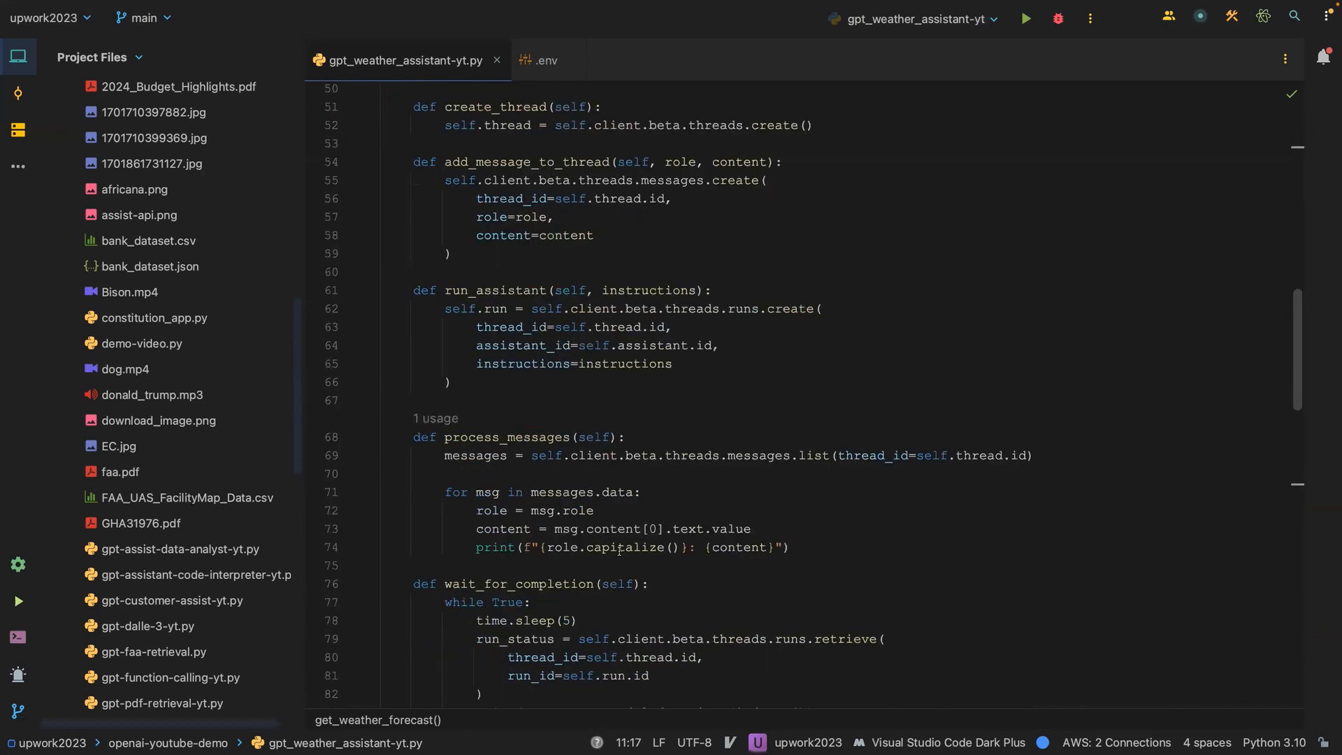
{"action": "scroll", "scroll_direction": "down", "scroll_amount": 3}
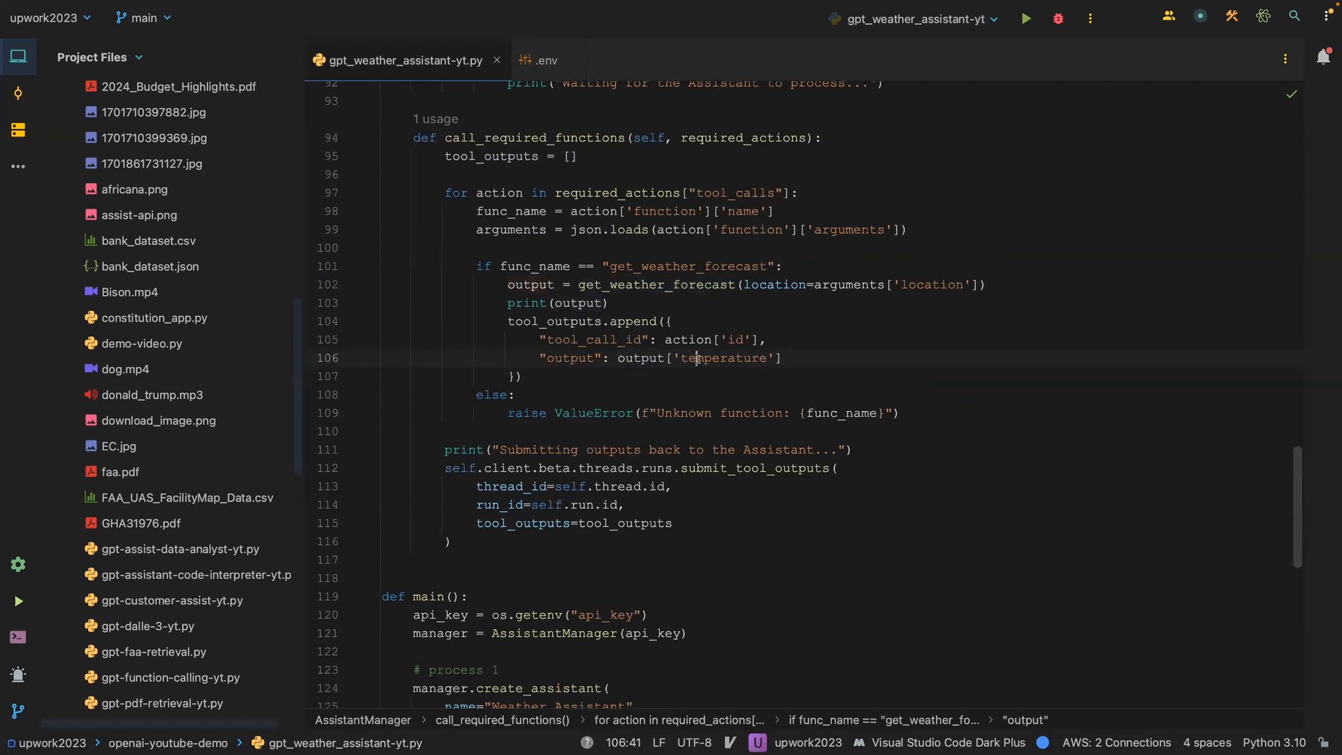
- Highlight the output variable, the returned humidity value and the assistant's instructions setting
{"action": "double_click", "coordinate": [531, 284]}
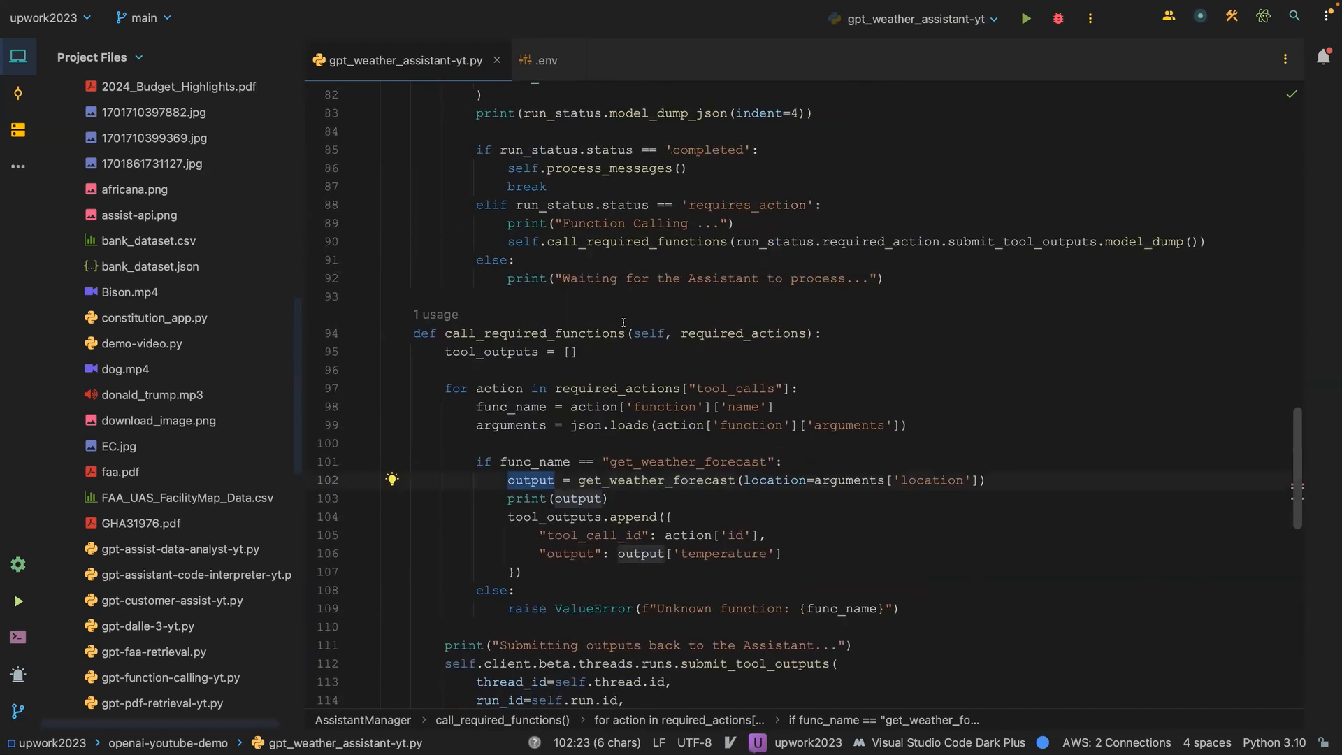
{"action": "scroll", "scroll_direction": "up", "scroll_amount": 3}
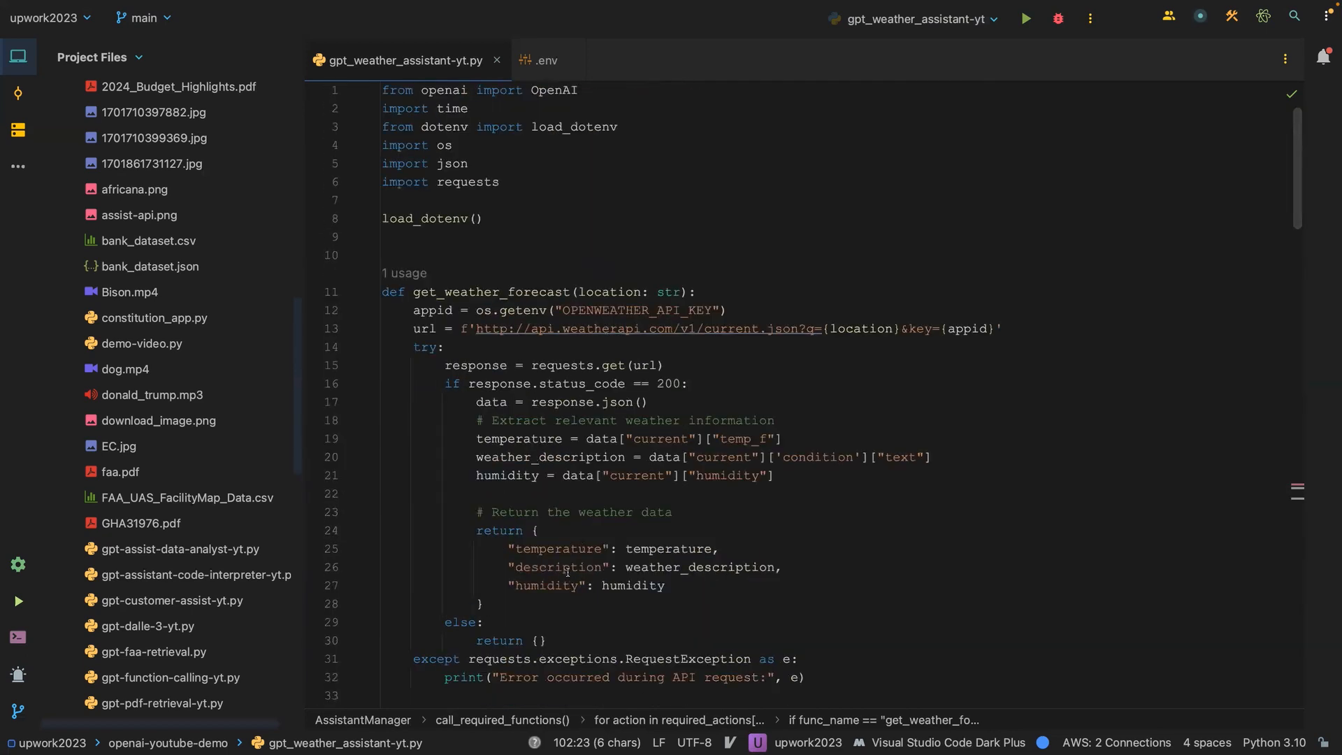
{"action": "left_click", "coordinate": [562, 567]}
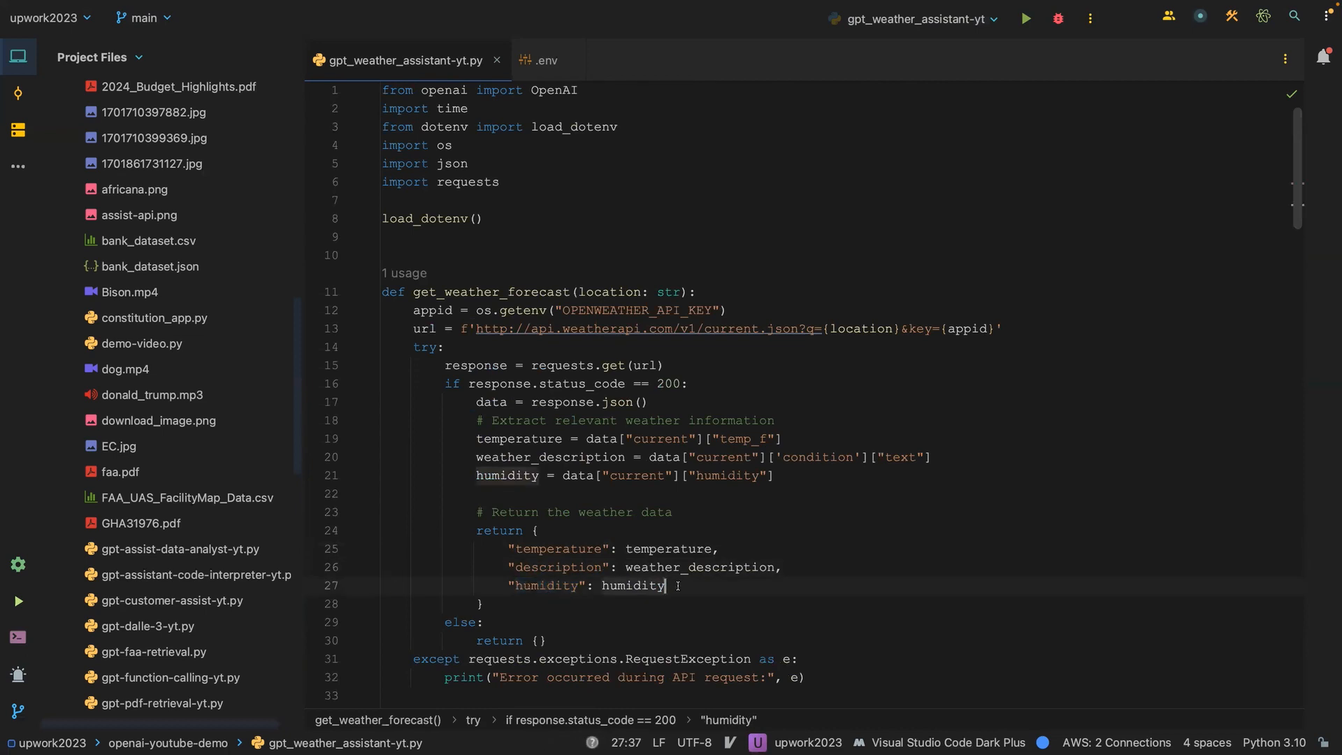
{"action": "scroll", "scroll_direction": "down", "scroll_amount": 3}
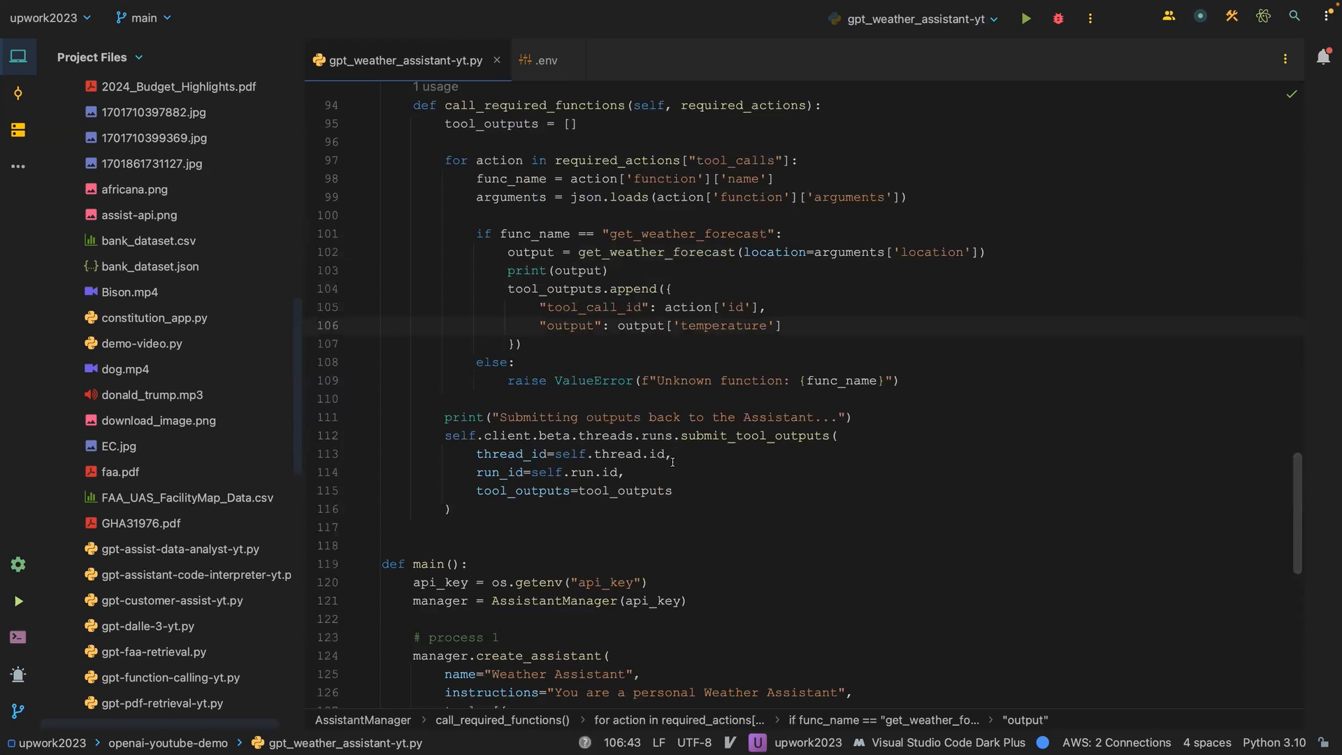
{"action": "scroll", "scroll_direction": "down", "scroll_amount": 3}
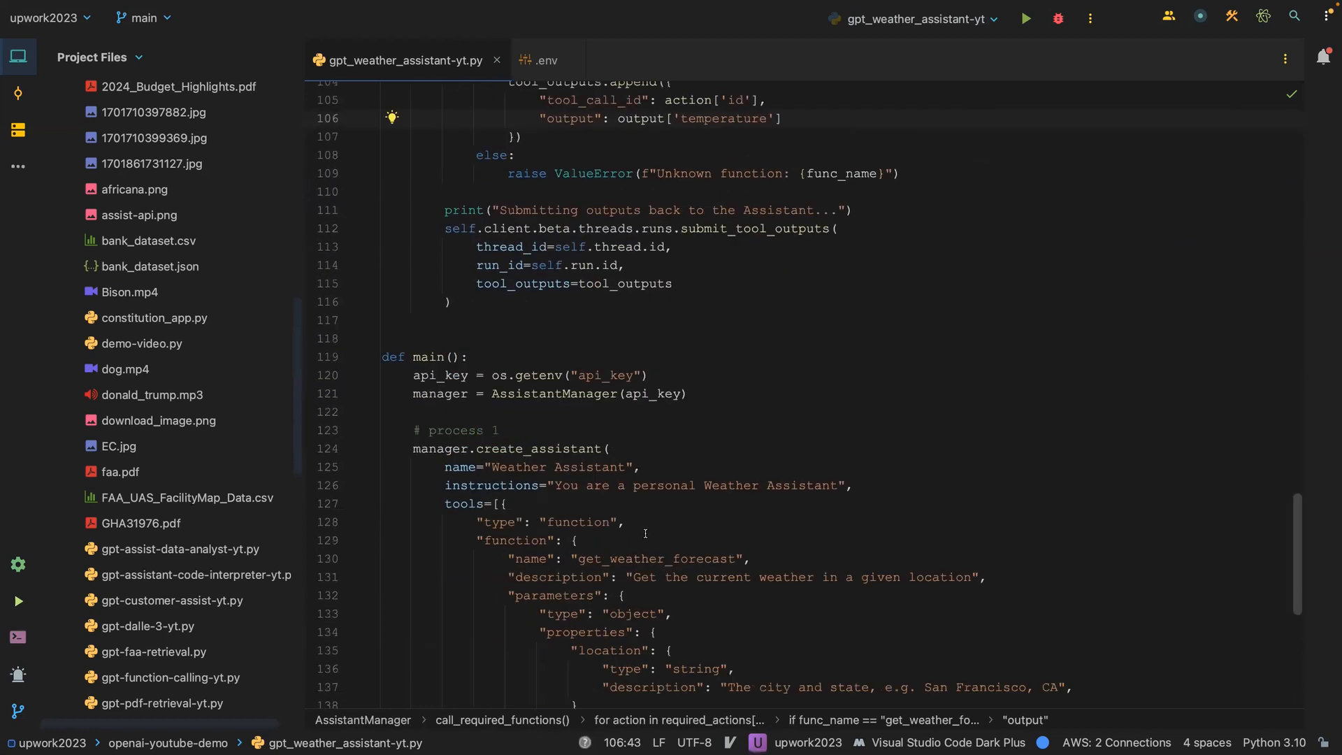
{"action": "scroll", "scroll_direction": "down", "scroll_amount": 3}
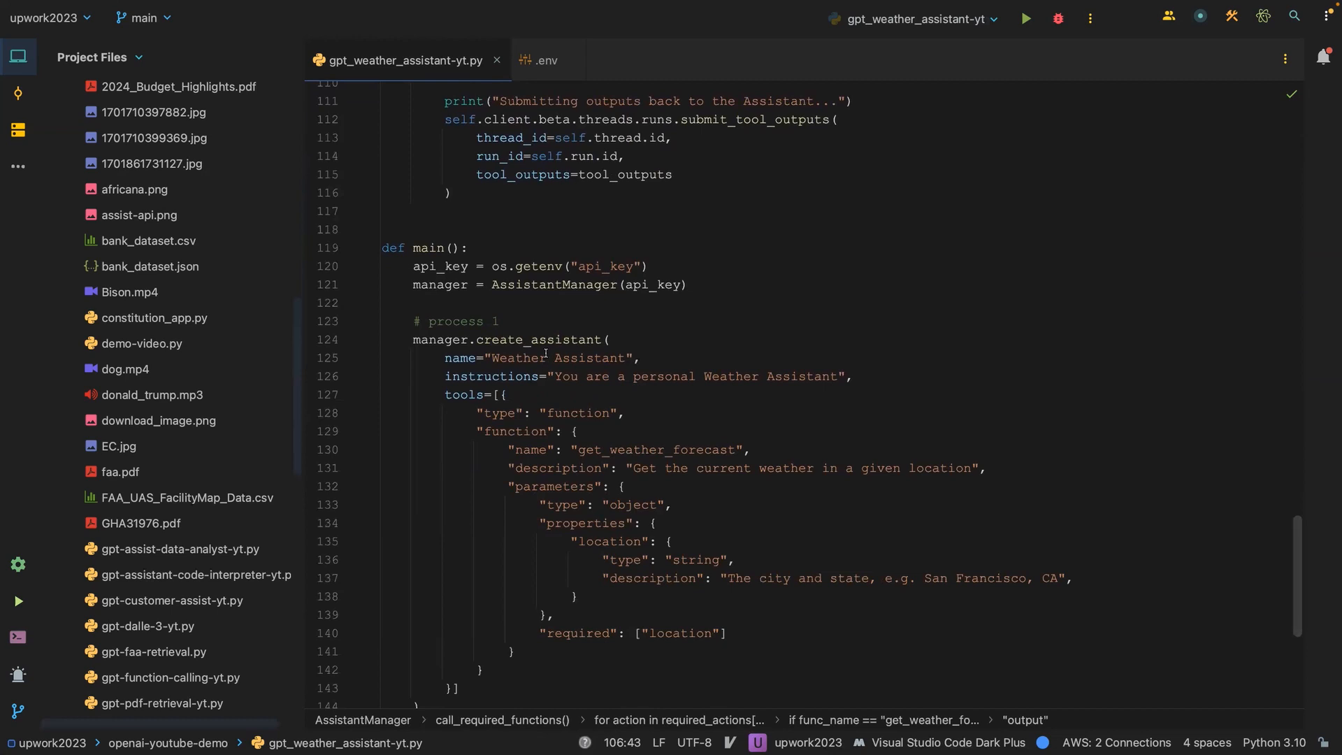
{"action": "double_click", "coordinate": [538, 338]}
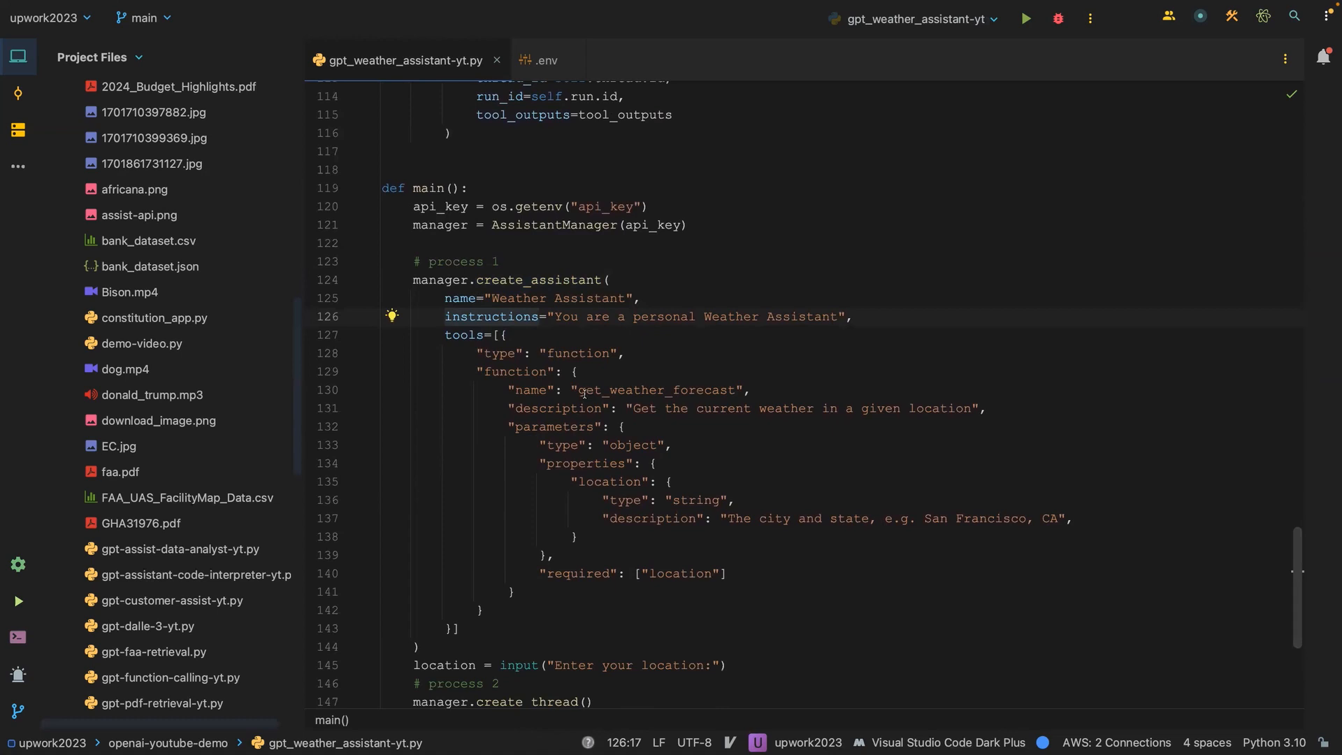
- Point out get_weather_forecast's name, description and required location parameter
{"action": "double_click", "coordinate": [656, 390]}
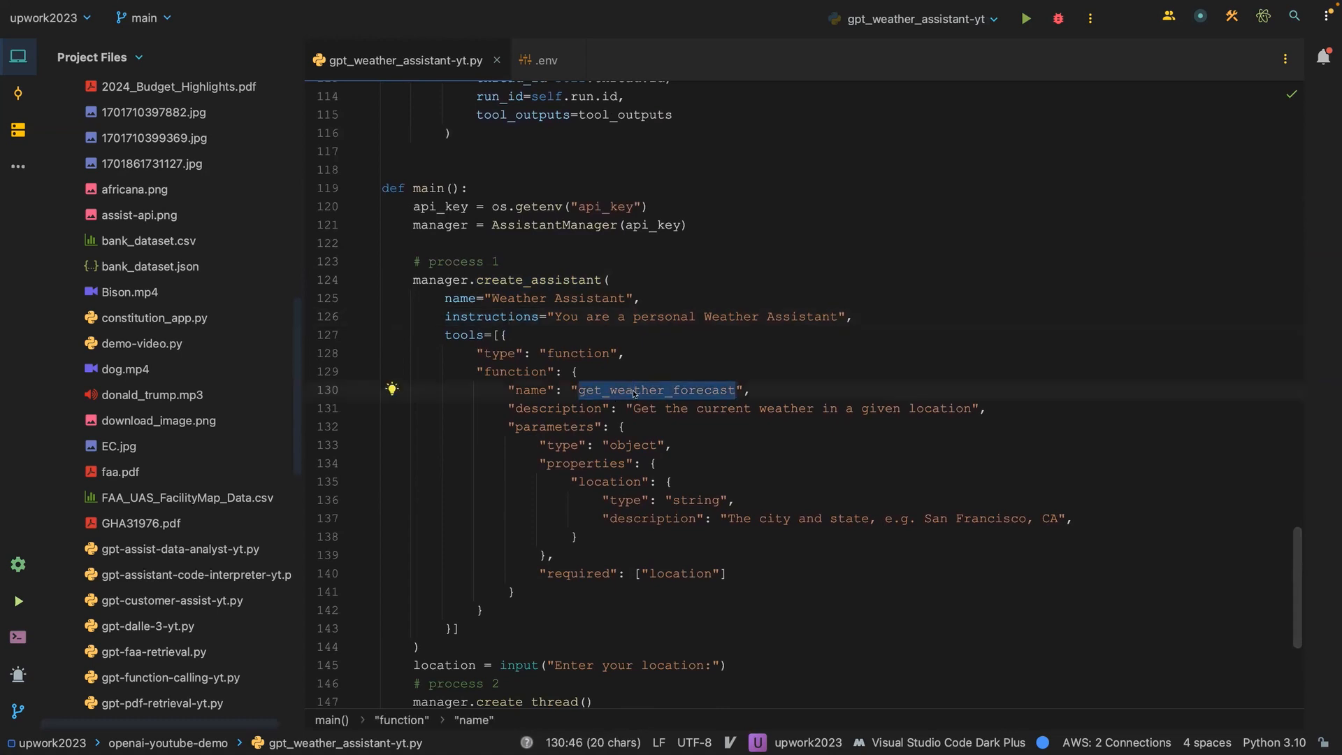
{"action": "left_click", "coordinate": [639, 408]}
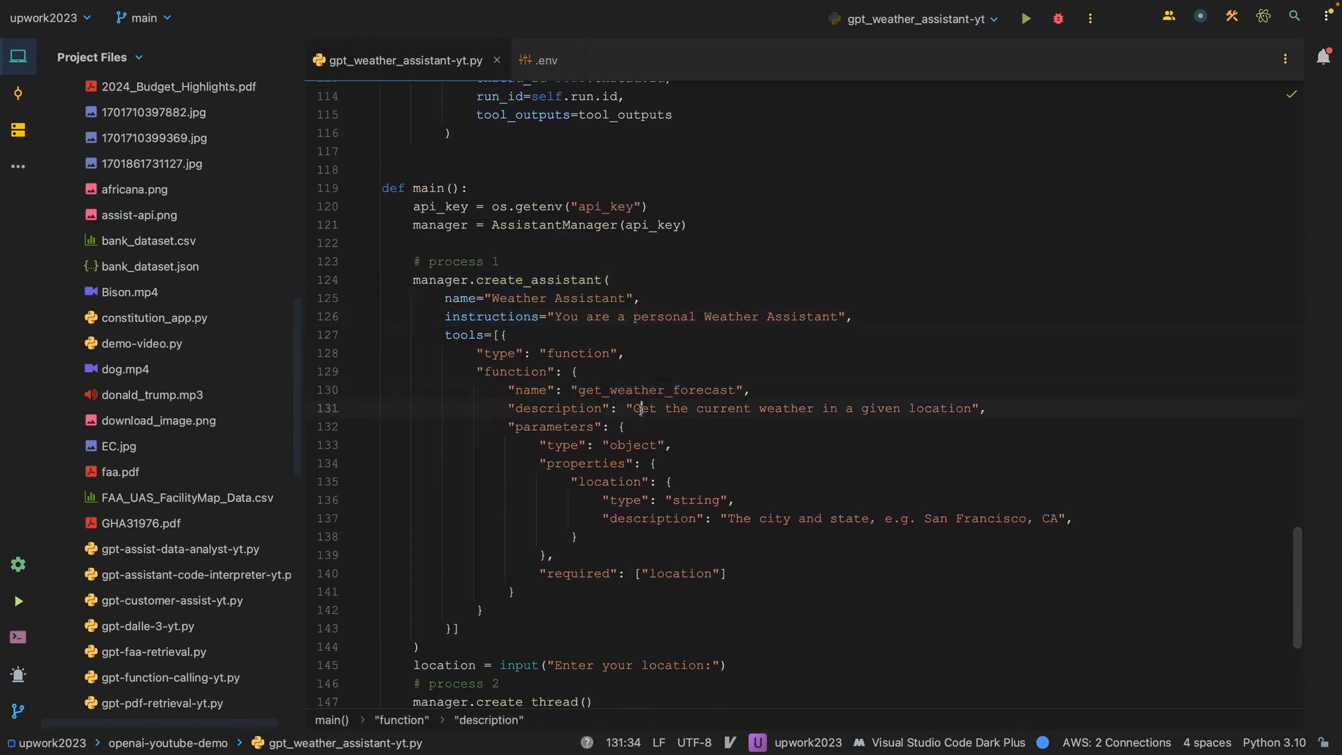
{"action": "left_click", "coordinate": [615, 482]}
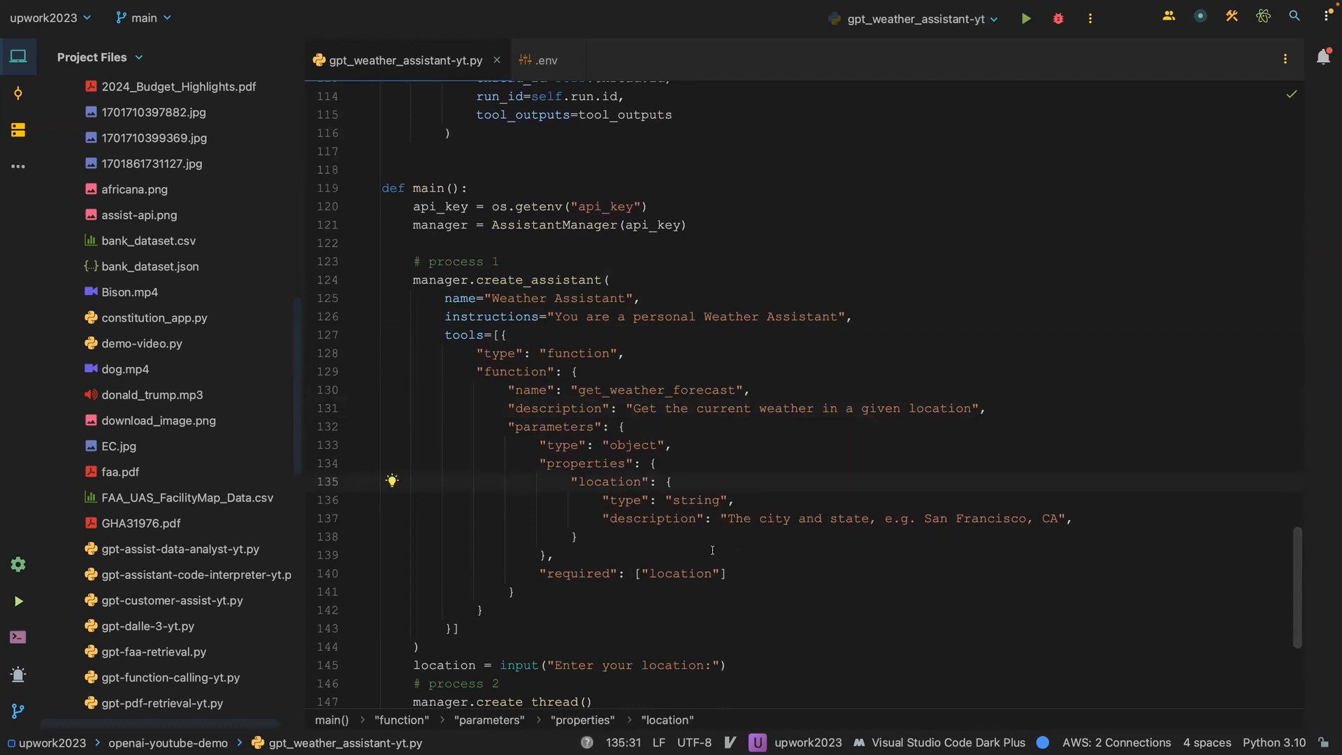
{"action": "scroll", "scroll_direction": "down", "scroll_amount": 3}
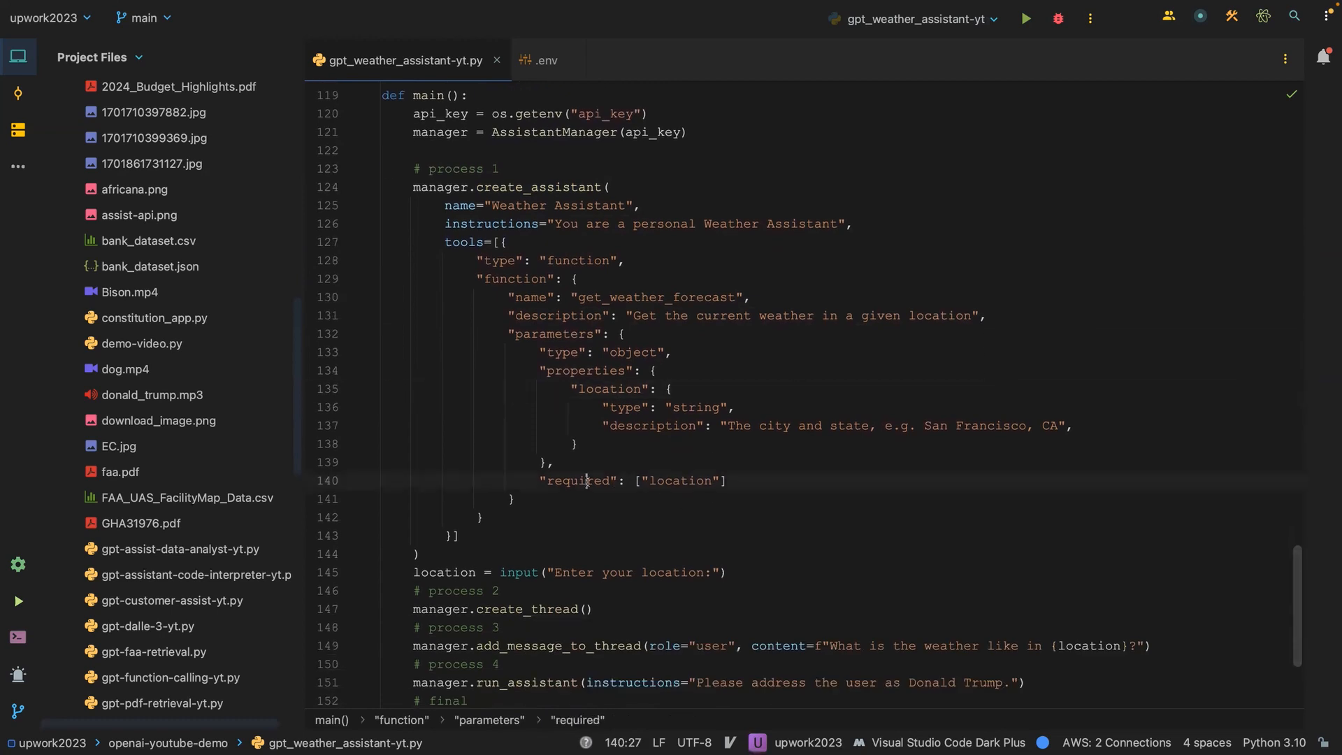
{"action": "double_click", "coordinate": [579, 480]}
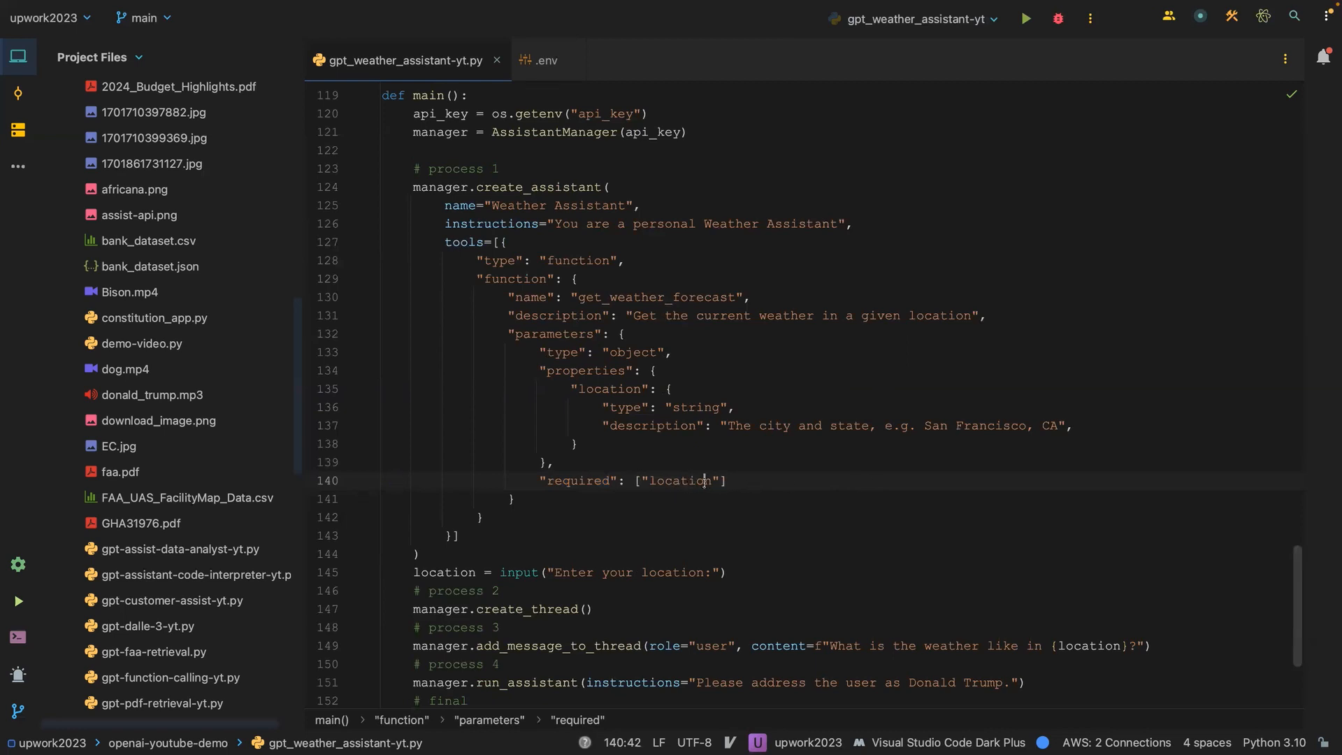
- Point out the location input call, completion wait and location in the weather question
{"action": "scroll", "scroll_direction": "down", "scroll_amount": 3}
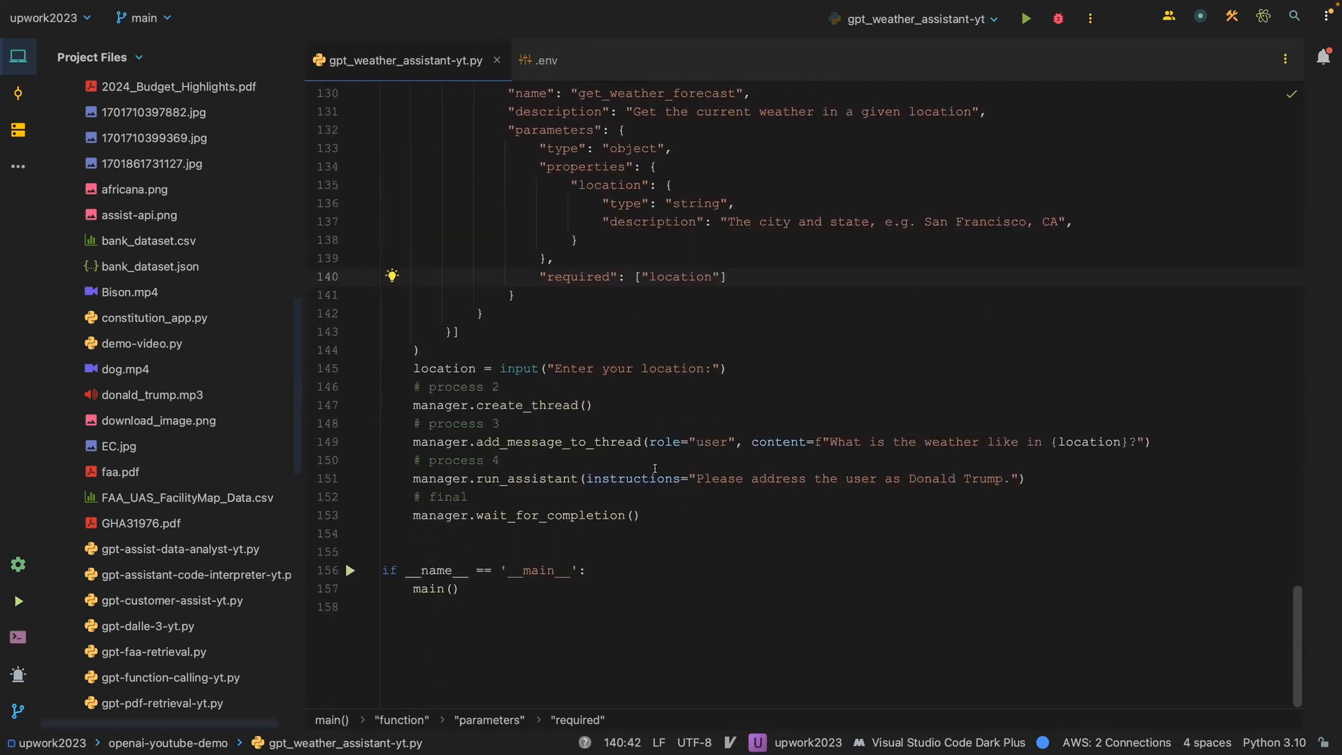
{"action": "mouse_move", "coordinate": [652, 460]}
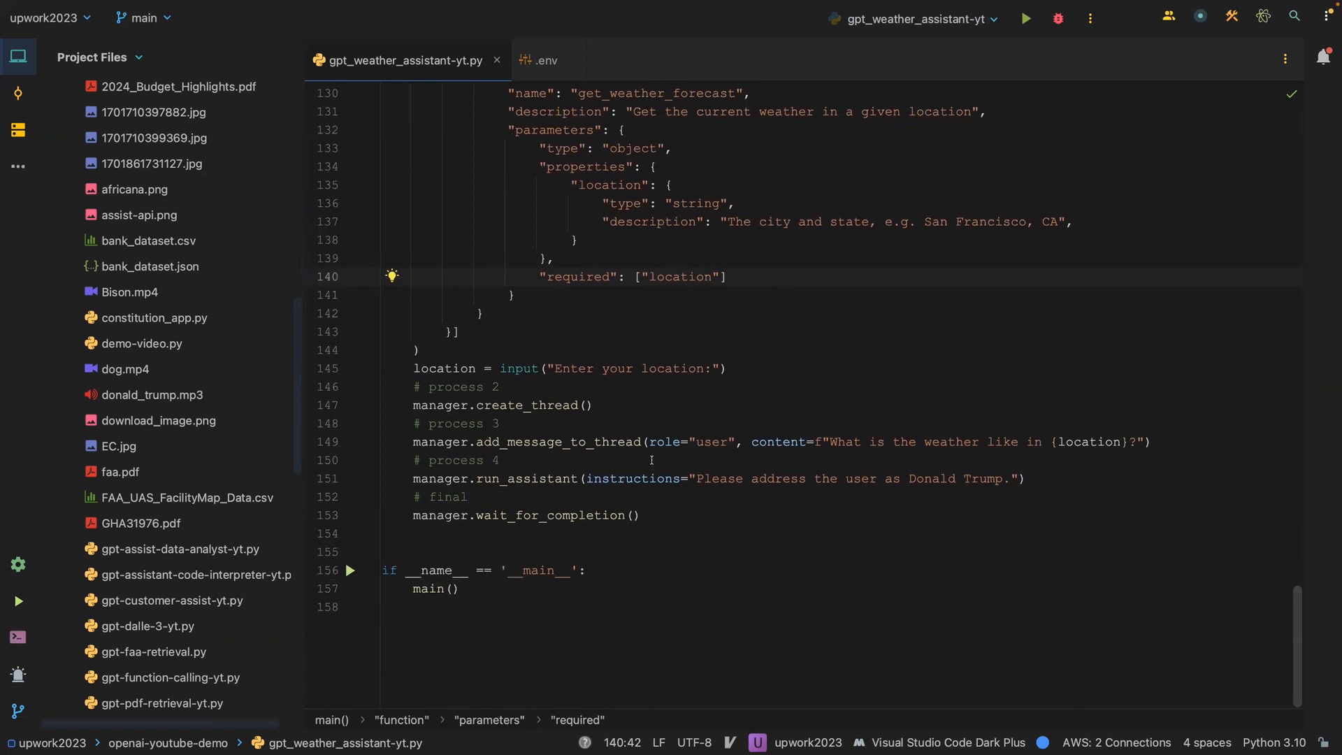
{"action": "left_click", "coordinate": [518, 368]}
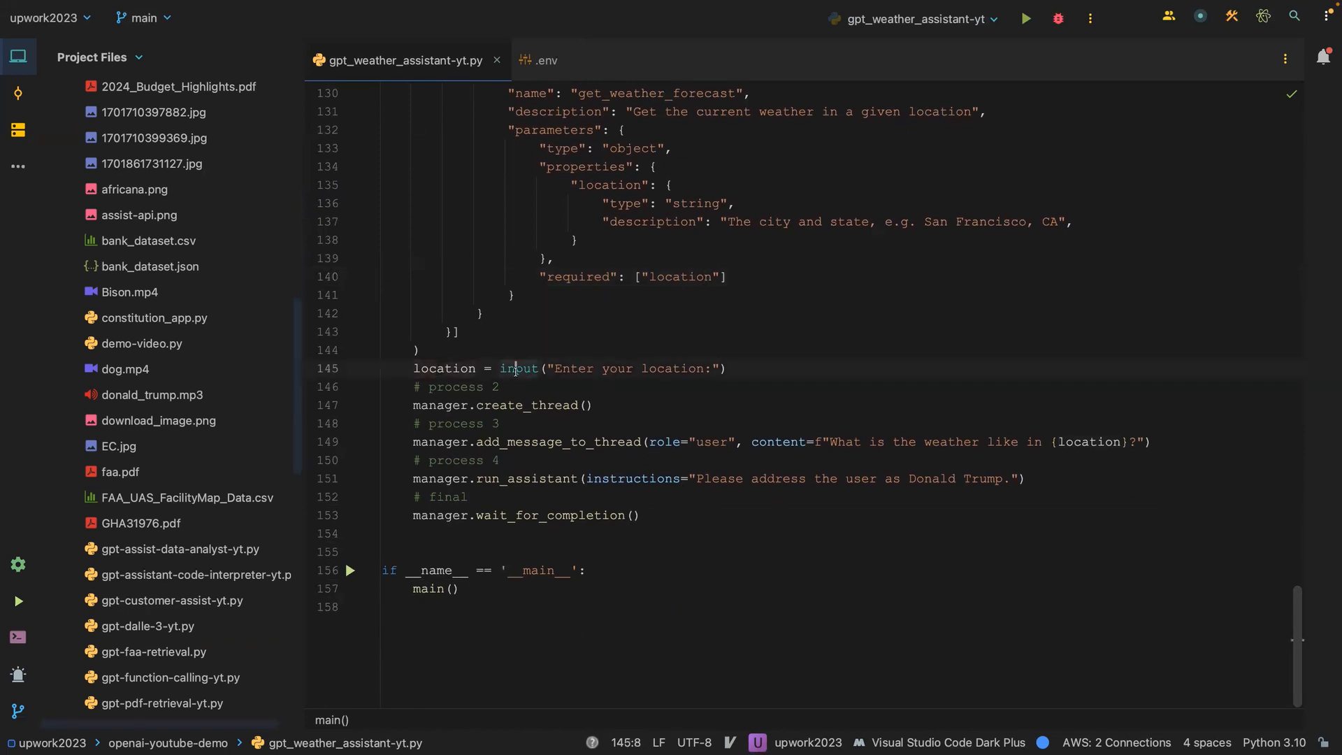
{"action": "double_click", "coordinate": [519, 368]}
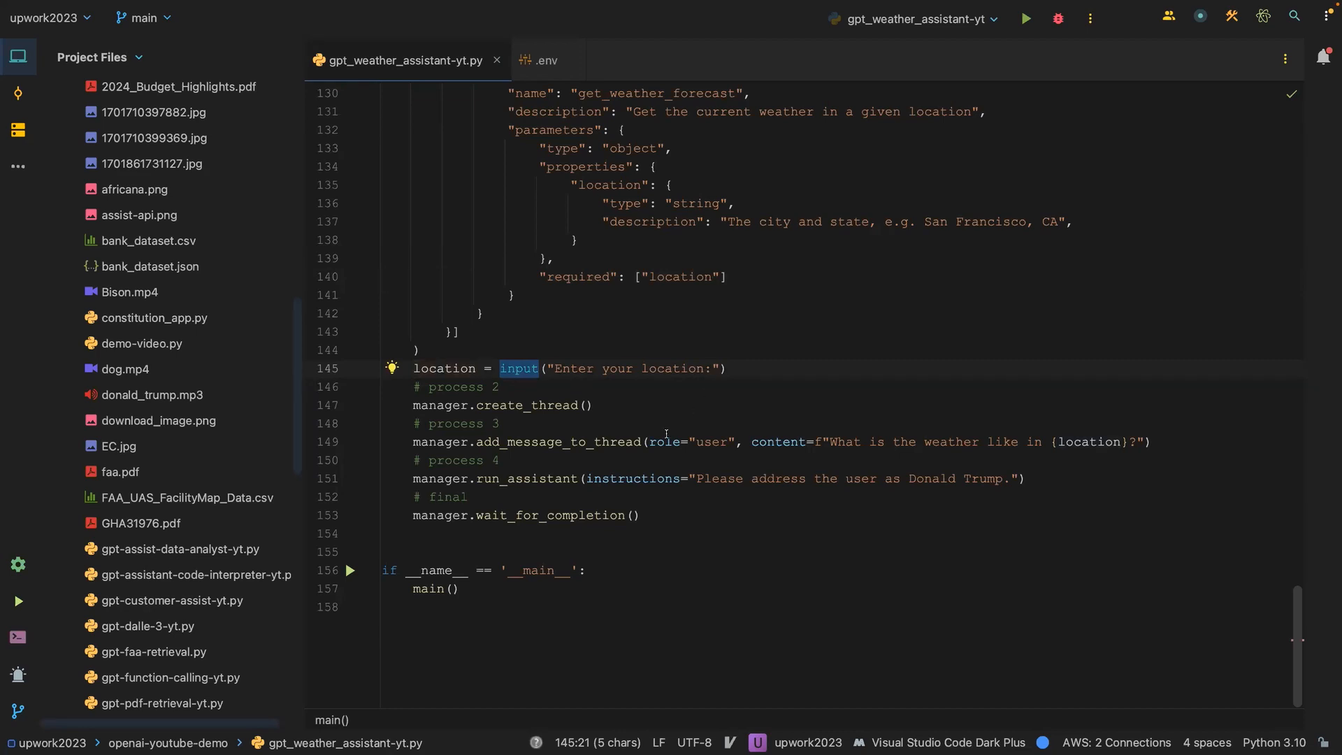
{"action": "left_click", "coordinate": [534, 404]}
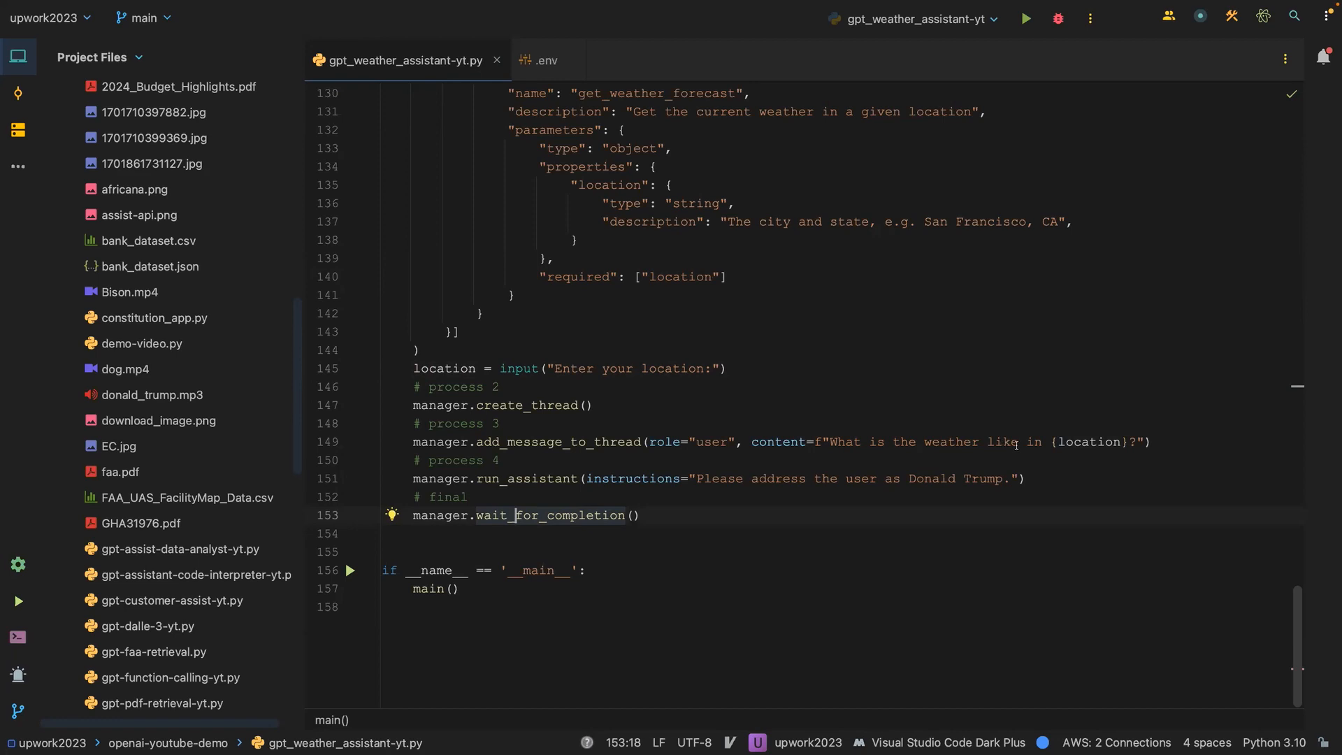
{"action": "double_click", "coordinate": [1089, 442]}
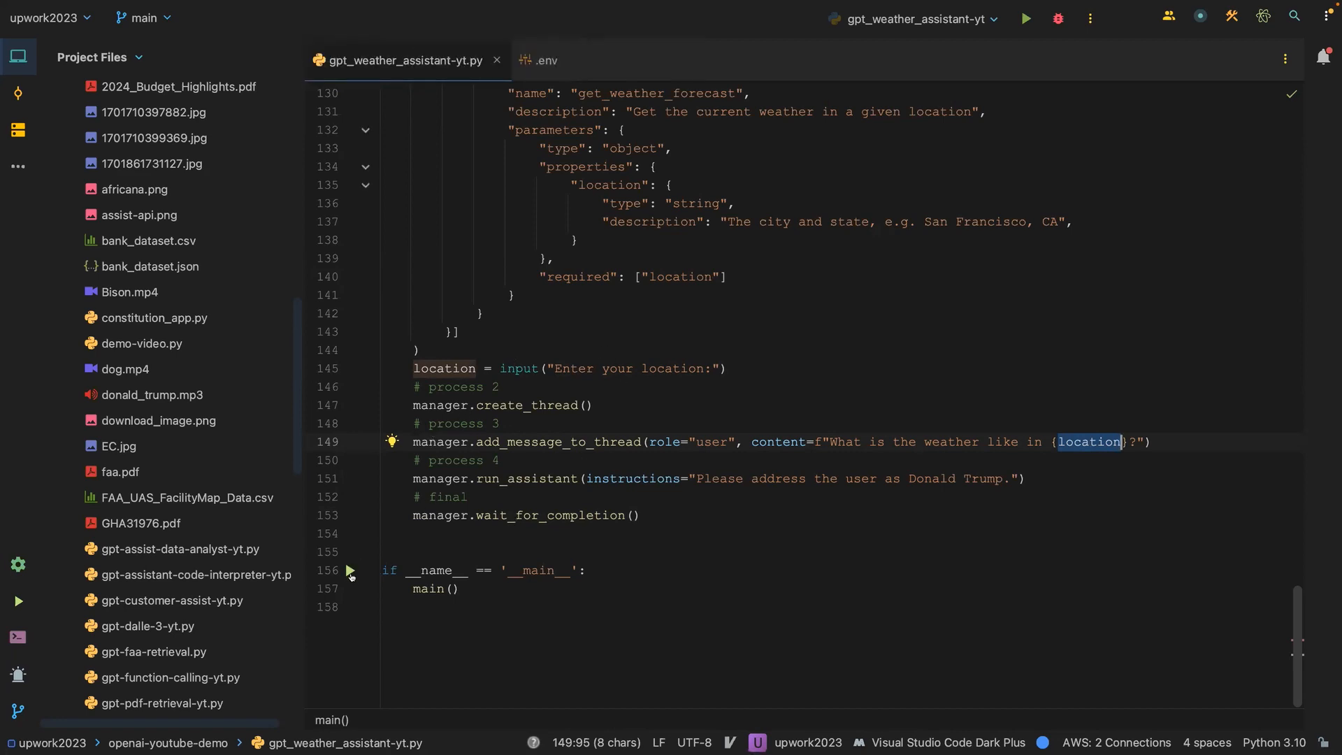
- Run the script and enter 'Houston, Texas' at the location prompt
{"action": "left_click", "coordinate": [353, 570]}
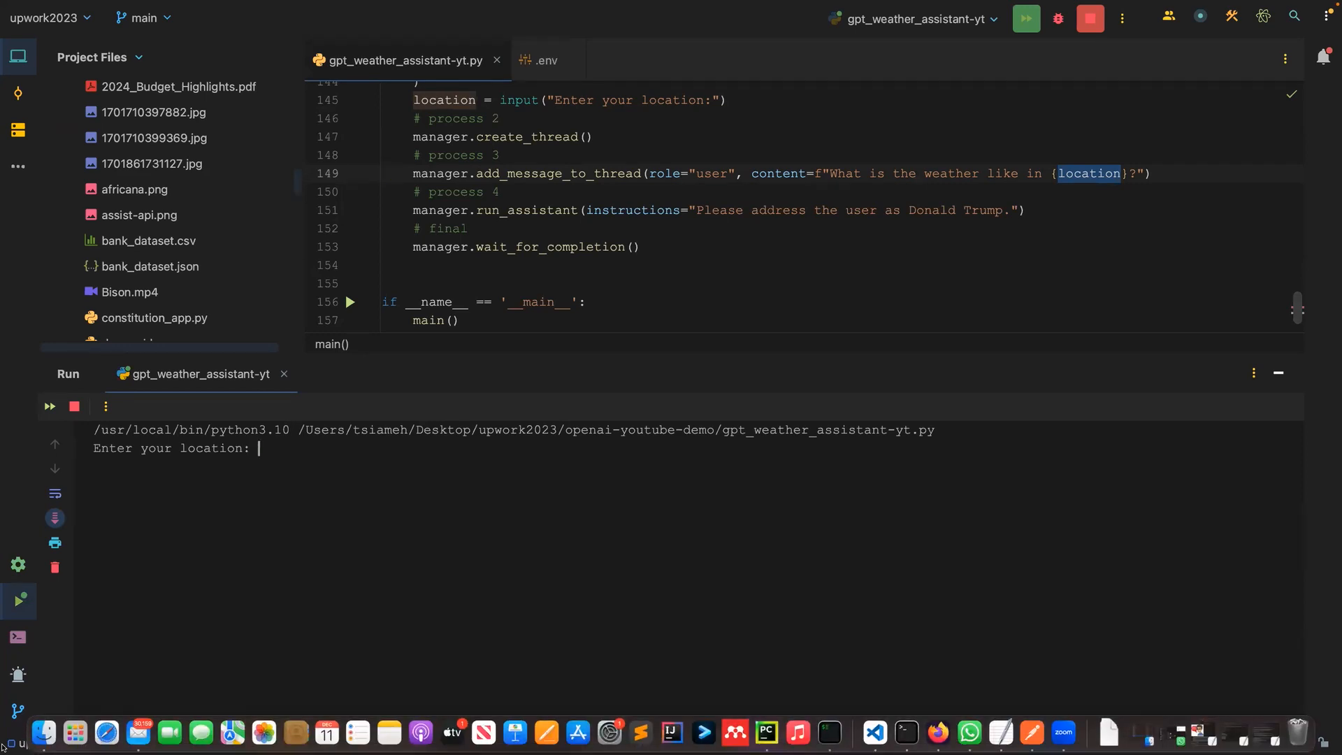
{"action": "type", "text": "Houston,"}
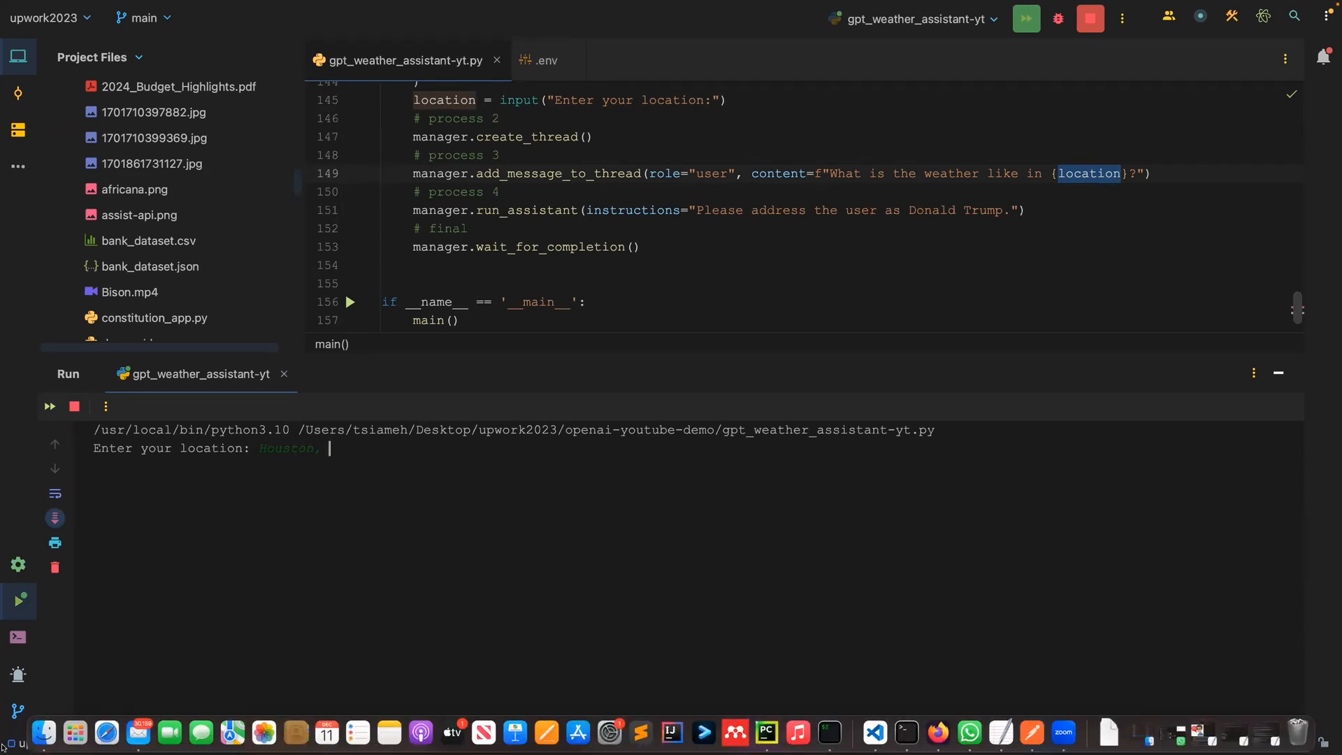
{"action": "type", "text": "Texas"}
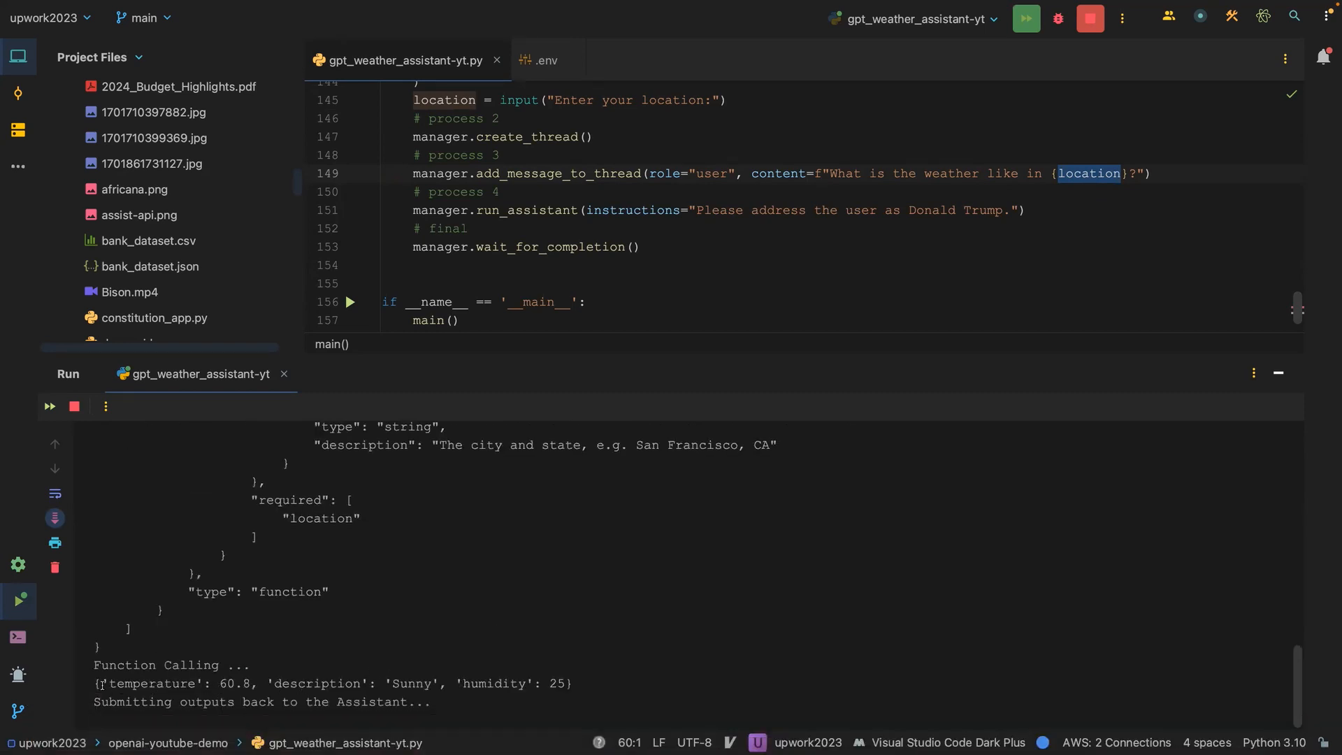
- Highlight the console reply stating Houston, Texas is about 60.8 degrees Fahrenheit
{"action": "left_click_drag", "start_coordinate": [93, 683], "coordinate": [434, 683]}
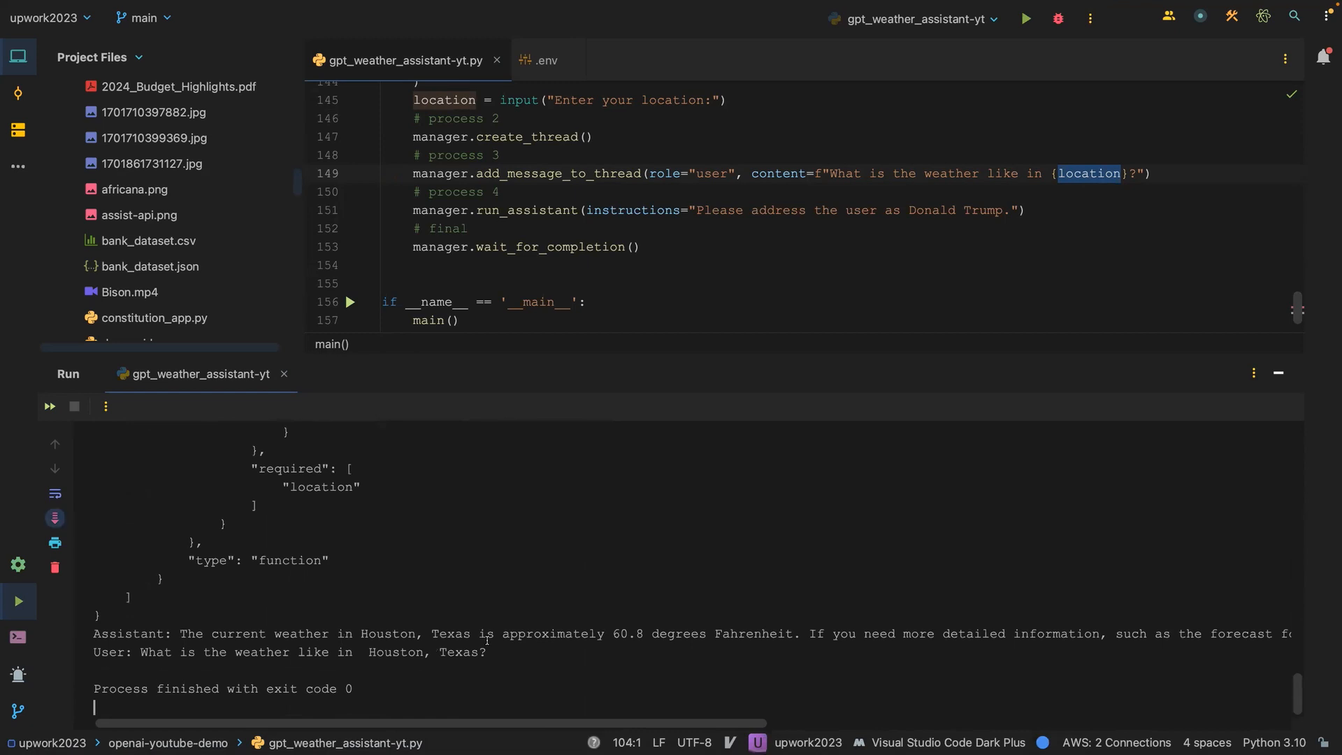
{"action": "left_click_drag", "start_coordinate": [127, 651], "coordinate": [244, 651]}
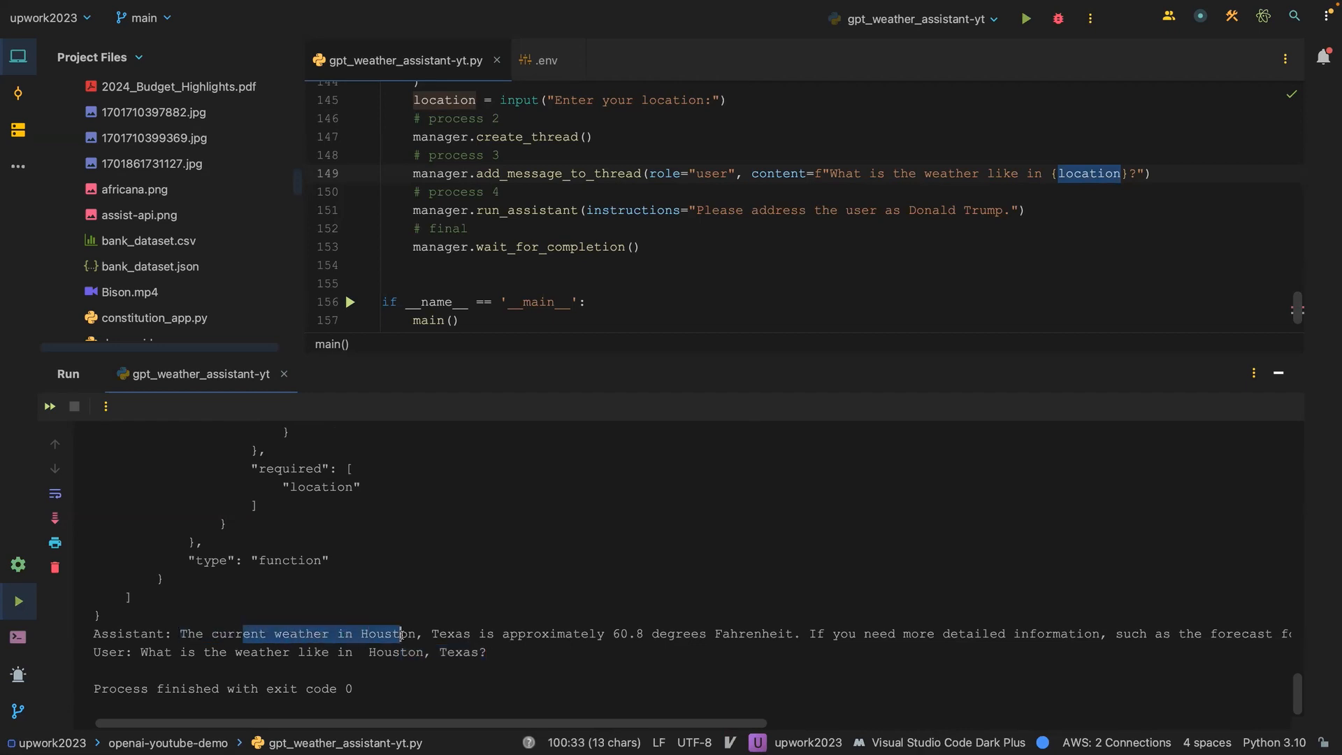
{"action": "left_click_drag", "start_coordinate": [402, 633], "coordinate": [608, 633]}
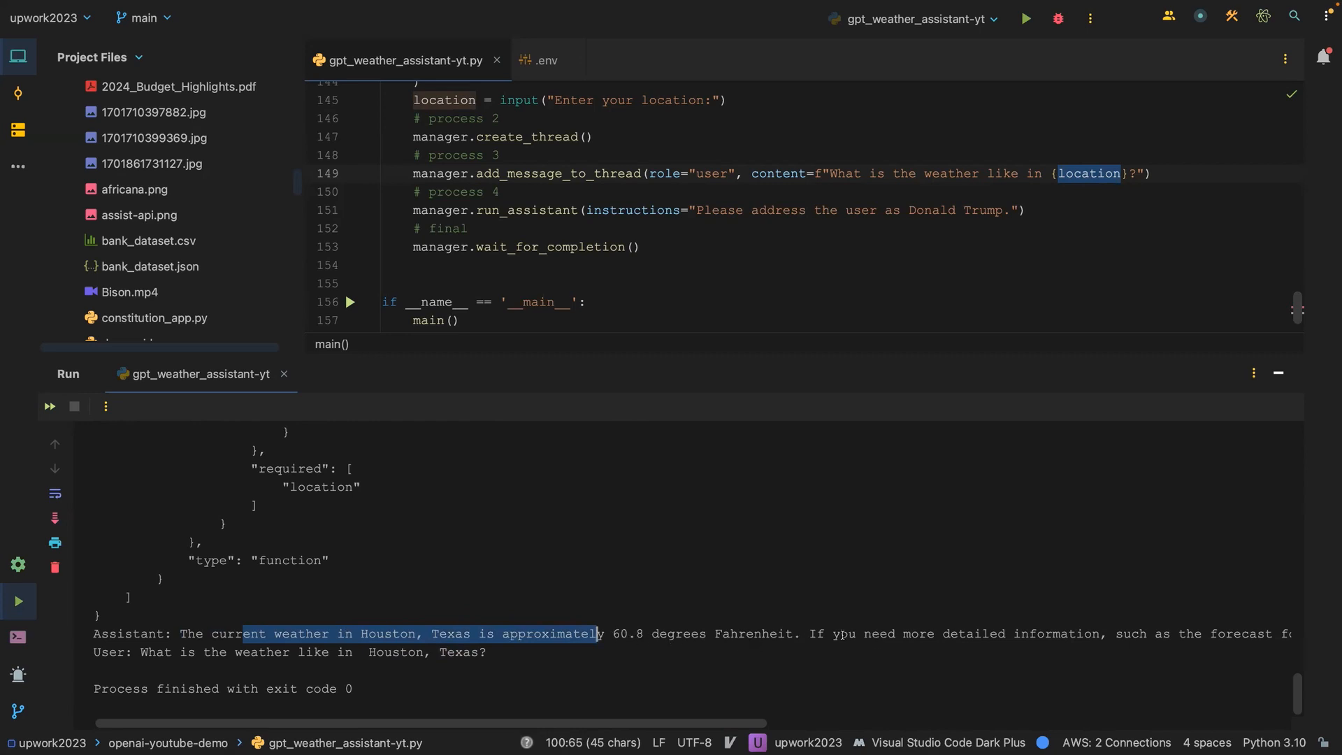
{"action": "scroll", "scroll_direction": "right", "scroll_amount": 3}
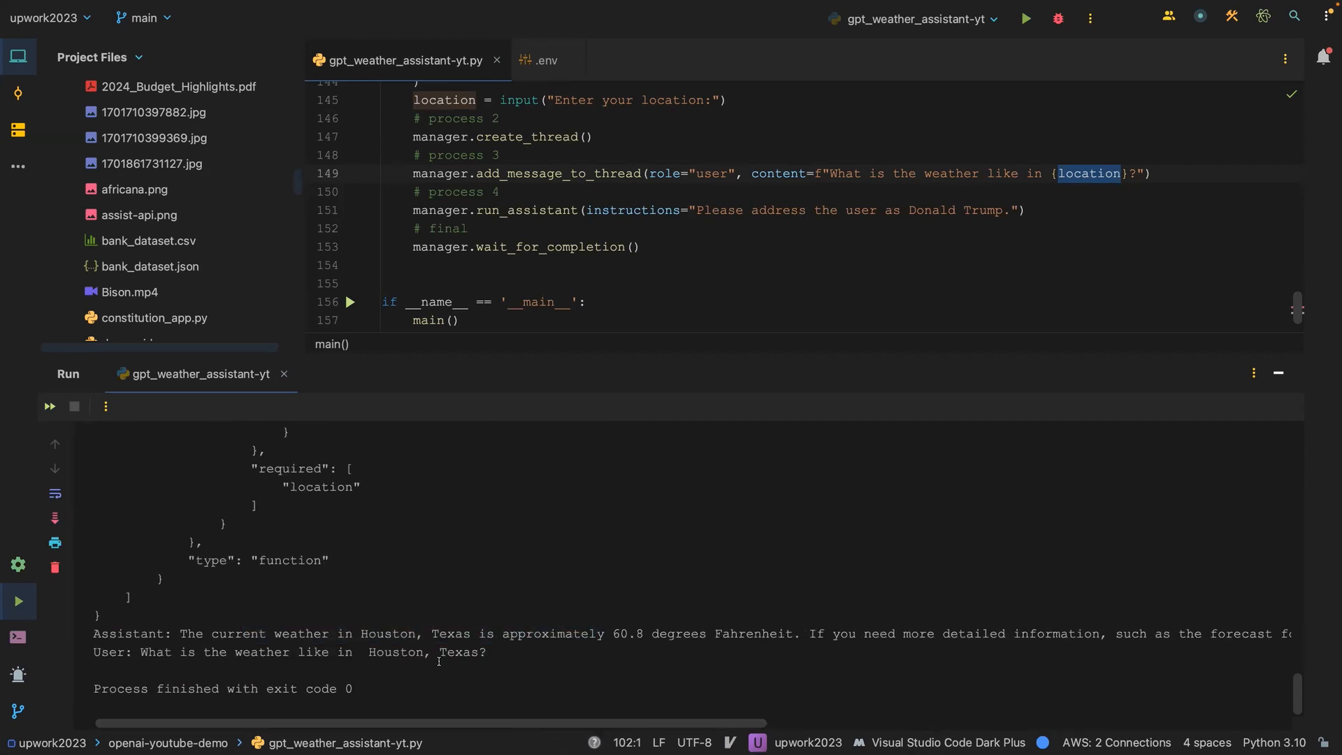
{"action": "mouse_move", "coordinate": [636, 360]}
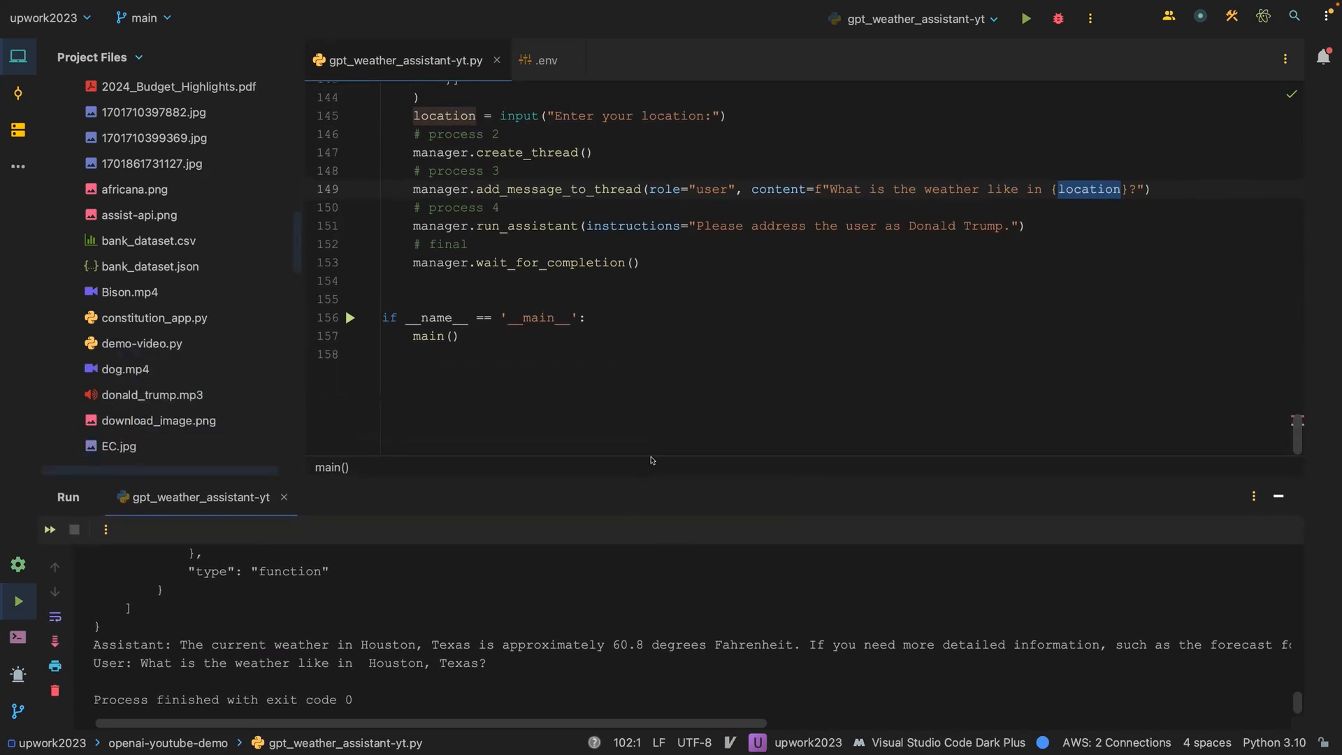
{"action": "scroll", "scroll_direction": "up", "scroll_amount": 3}
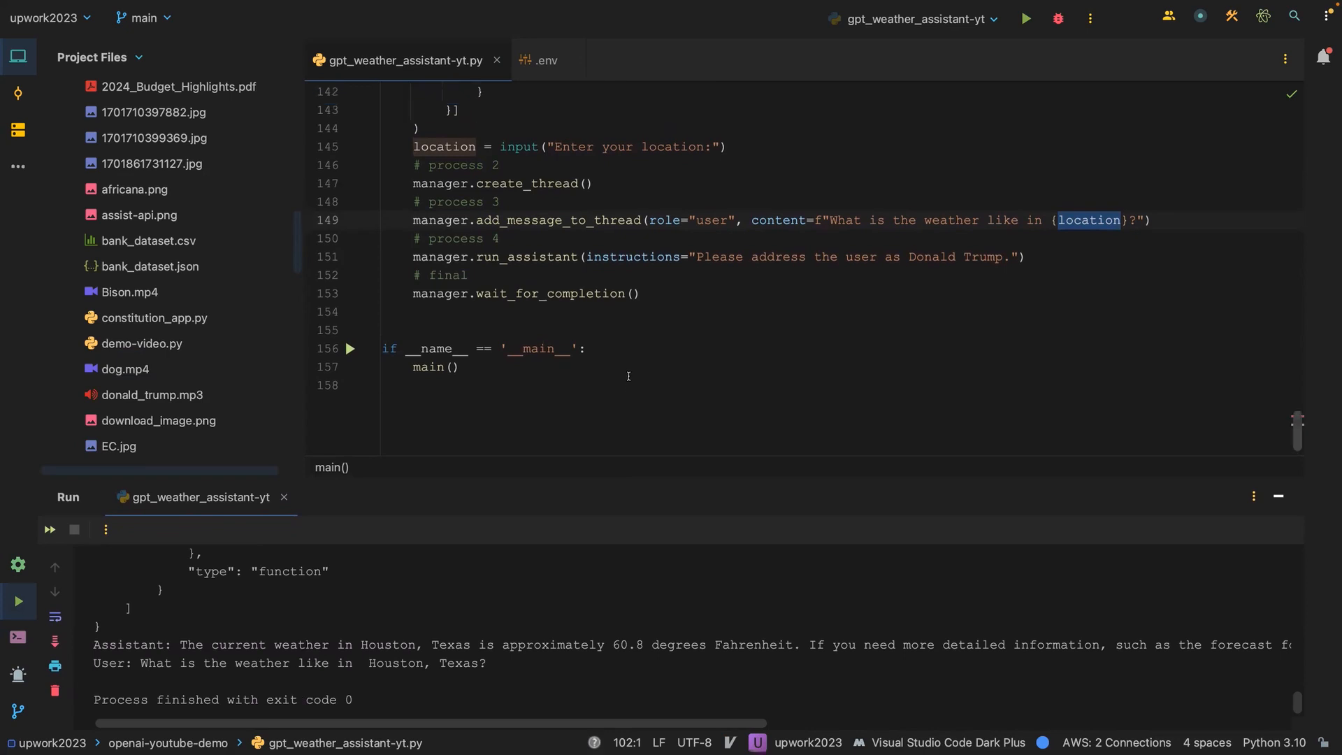
{"action": "mouse_move", "coordinate": [625, 360]}
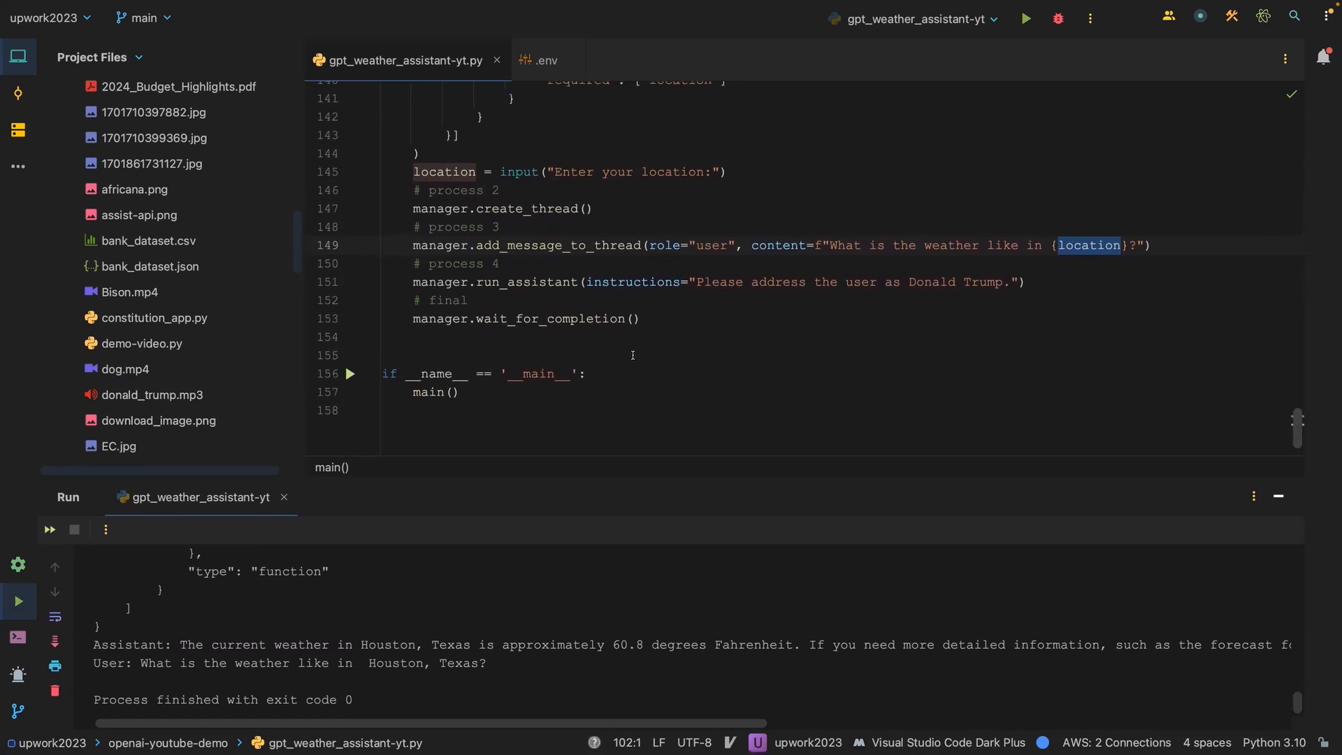
{"action": "mouse_move", "coordinate": [646, 342]}
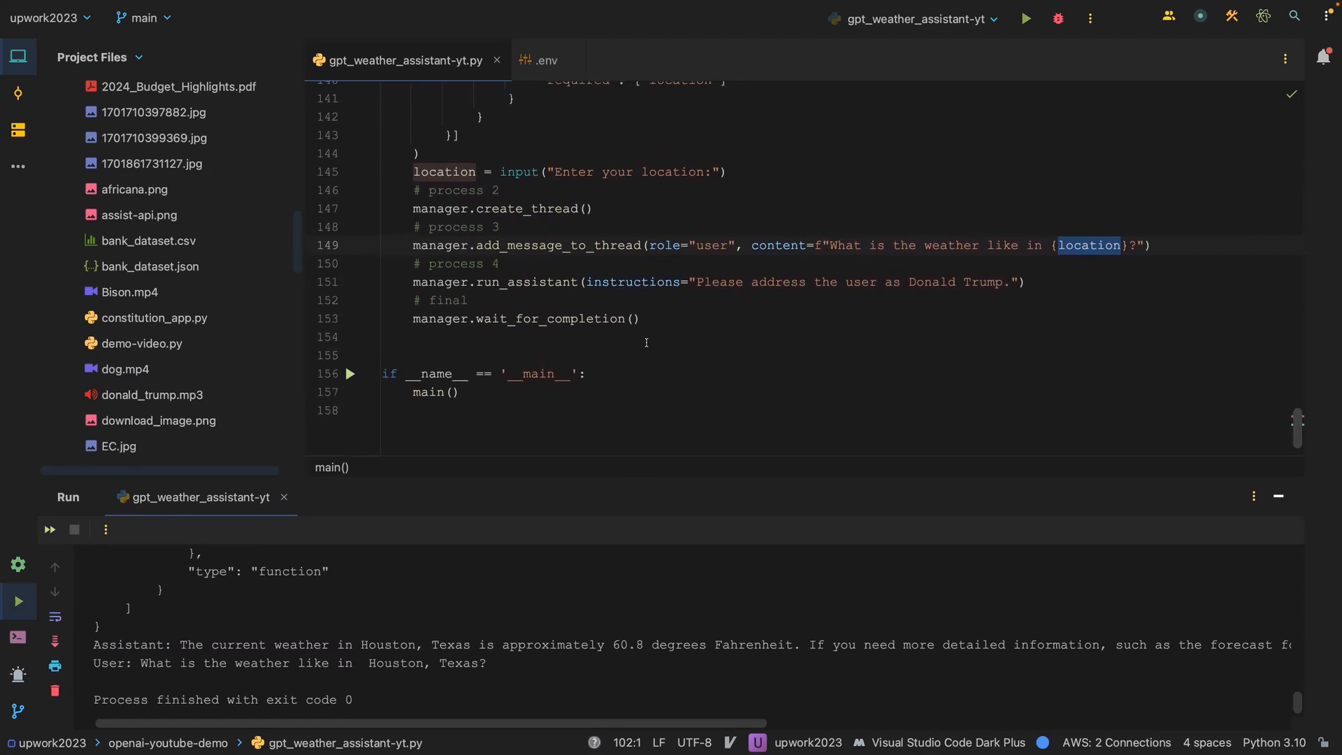